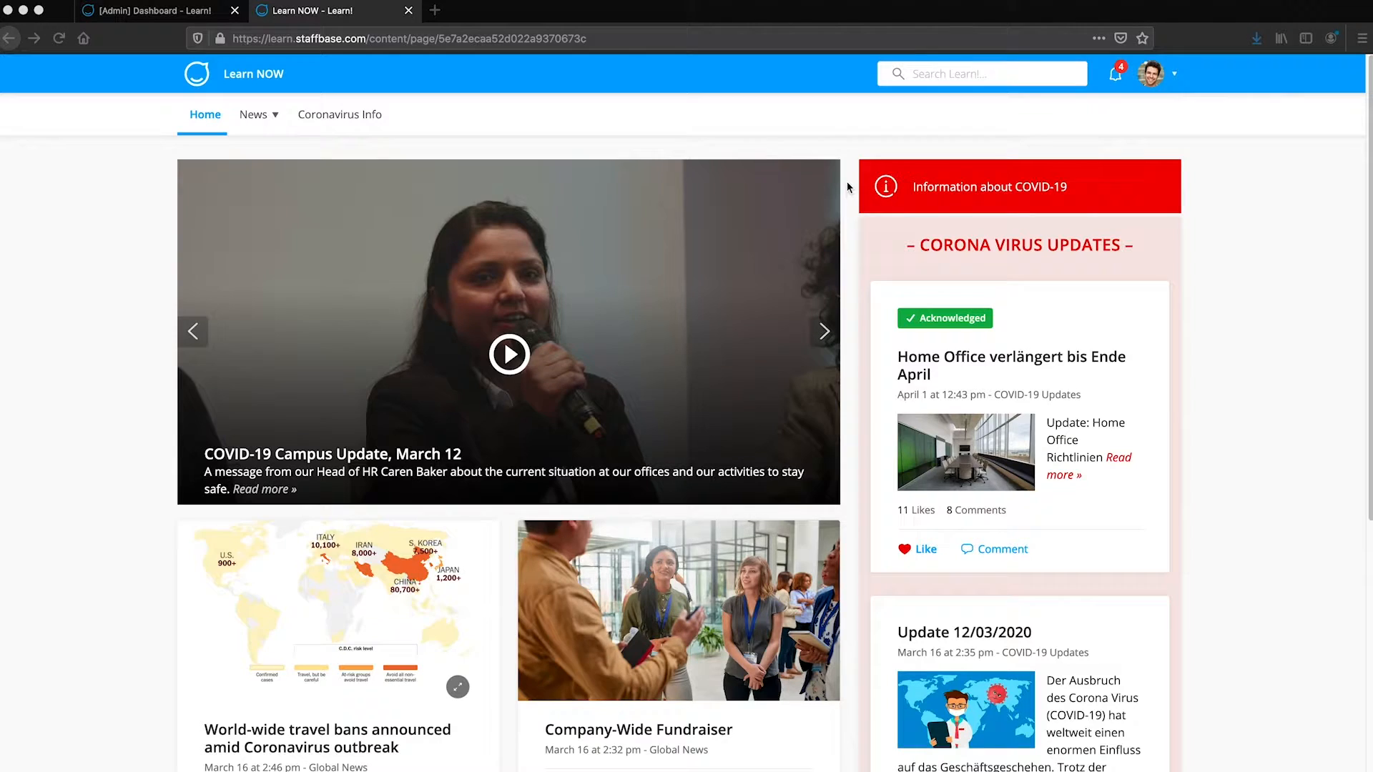
Switch from the employee app to the Experience Studio admin Dashboard
left_click(1153, 74)
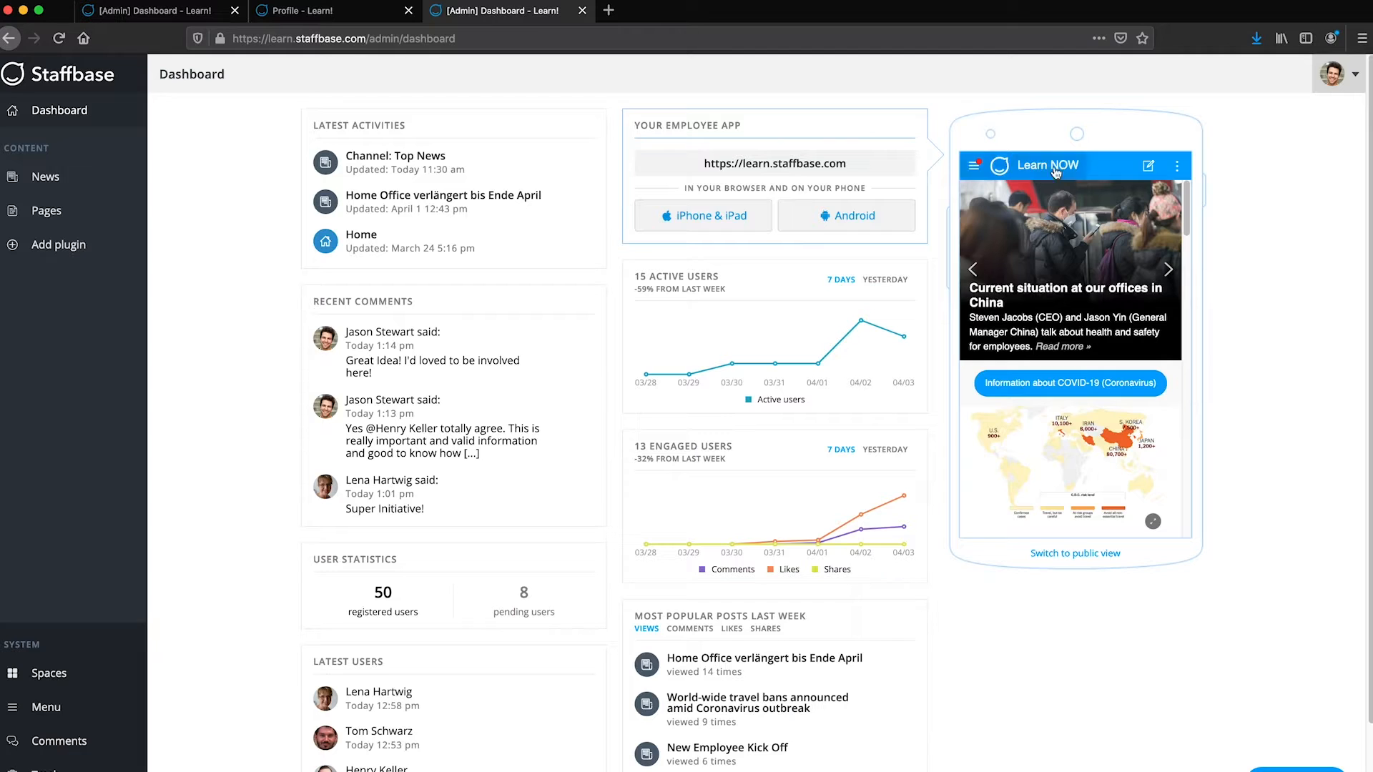
Show the admin avatar menu listing employee app, help, idea portal, website, blog and sign-out
left_click(1333, 72)
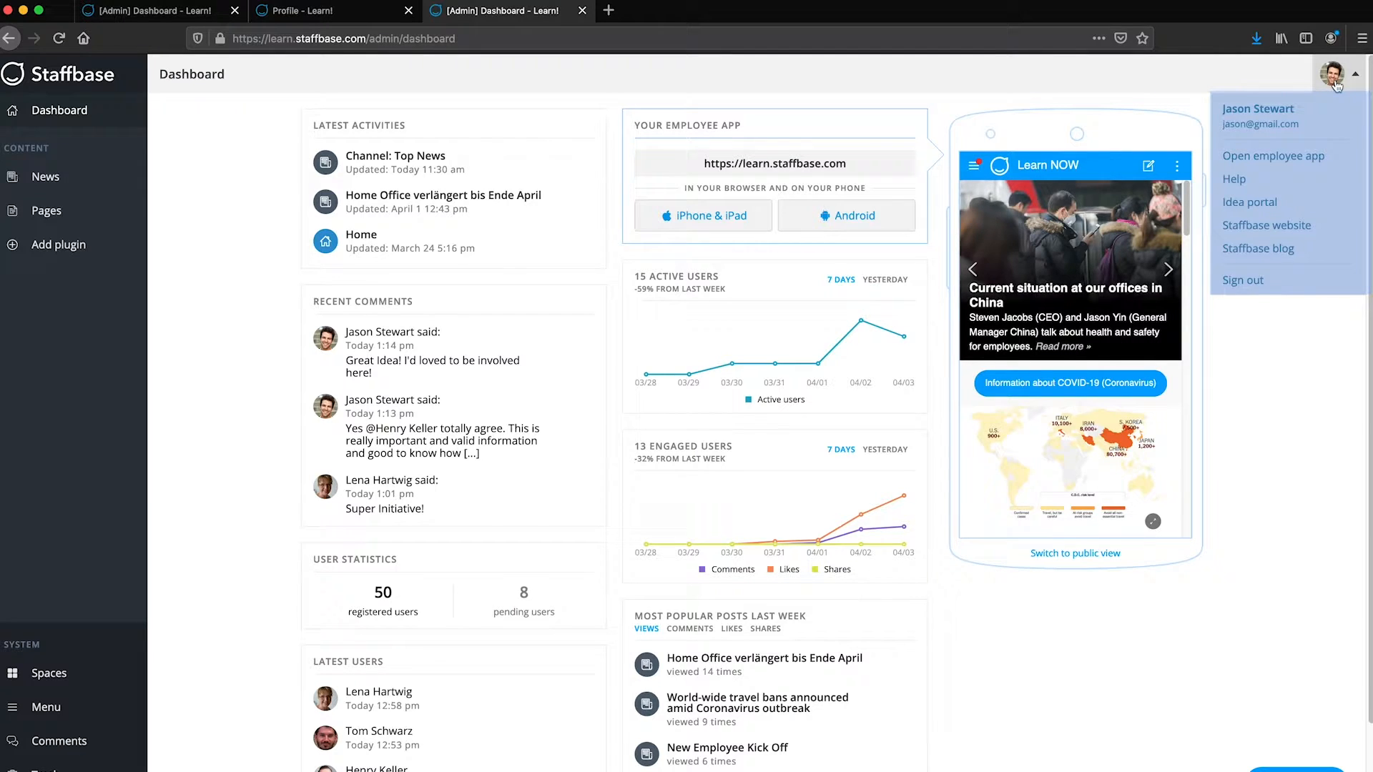
mouse_move(1243, 281)
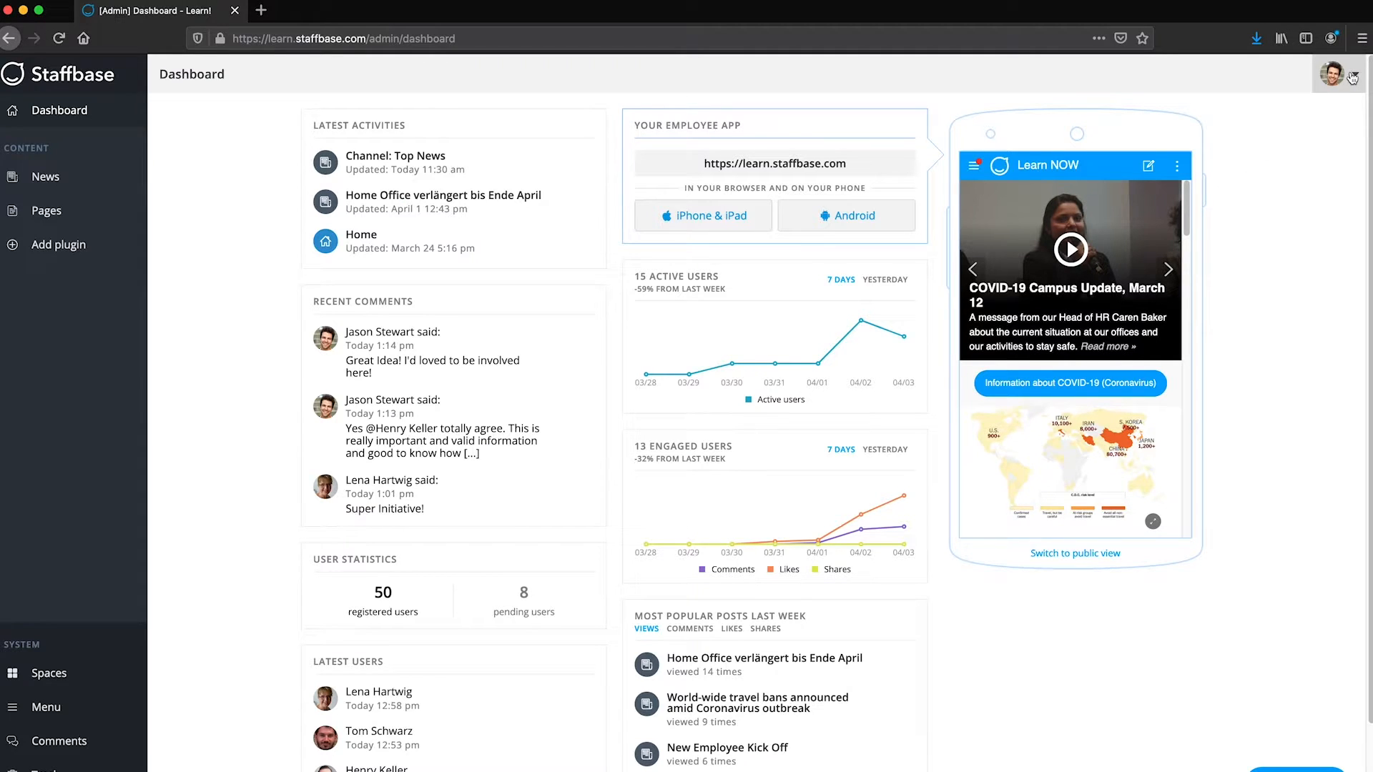
left_click(1330, 71)
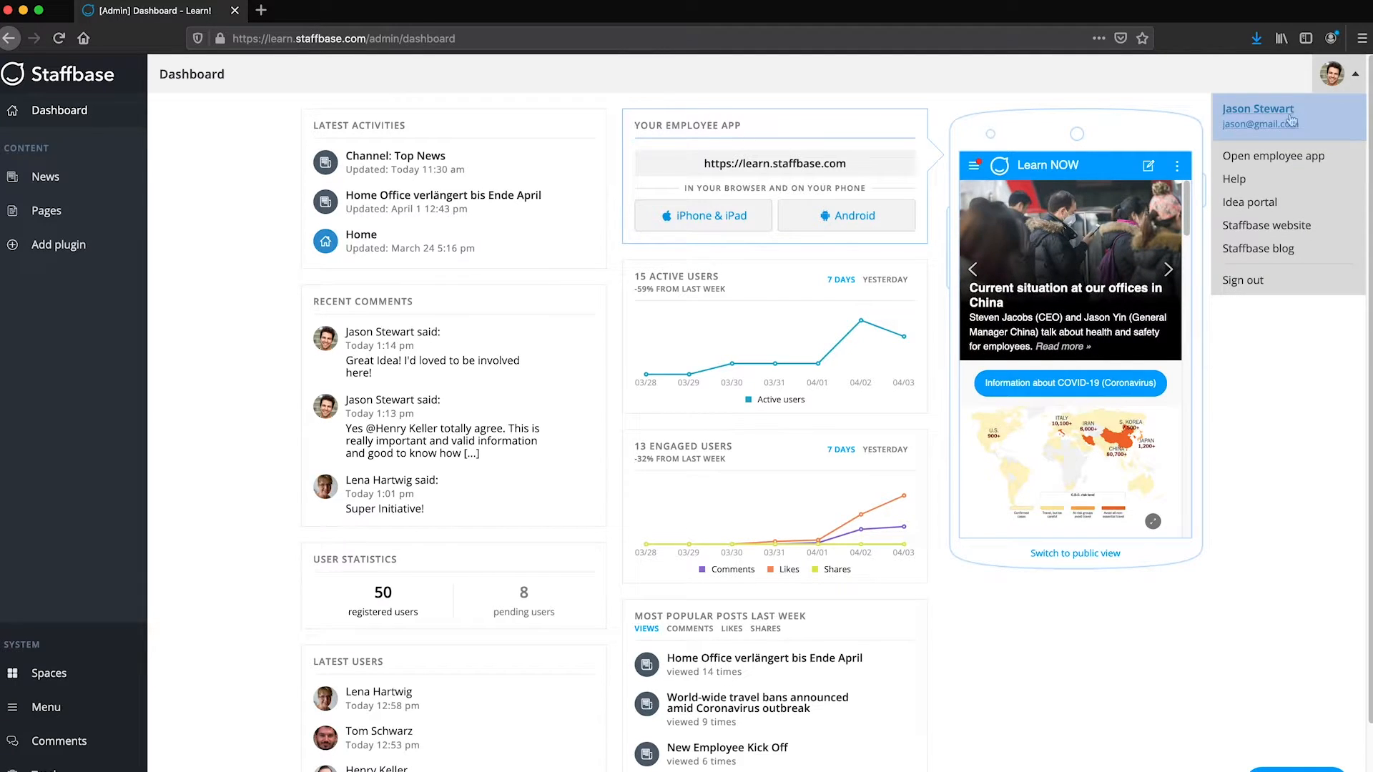
left_click(1273, 155)
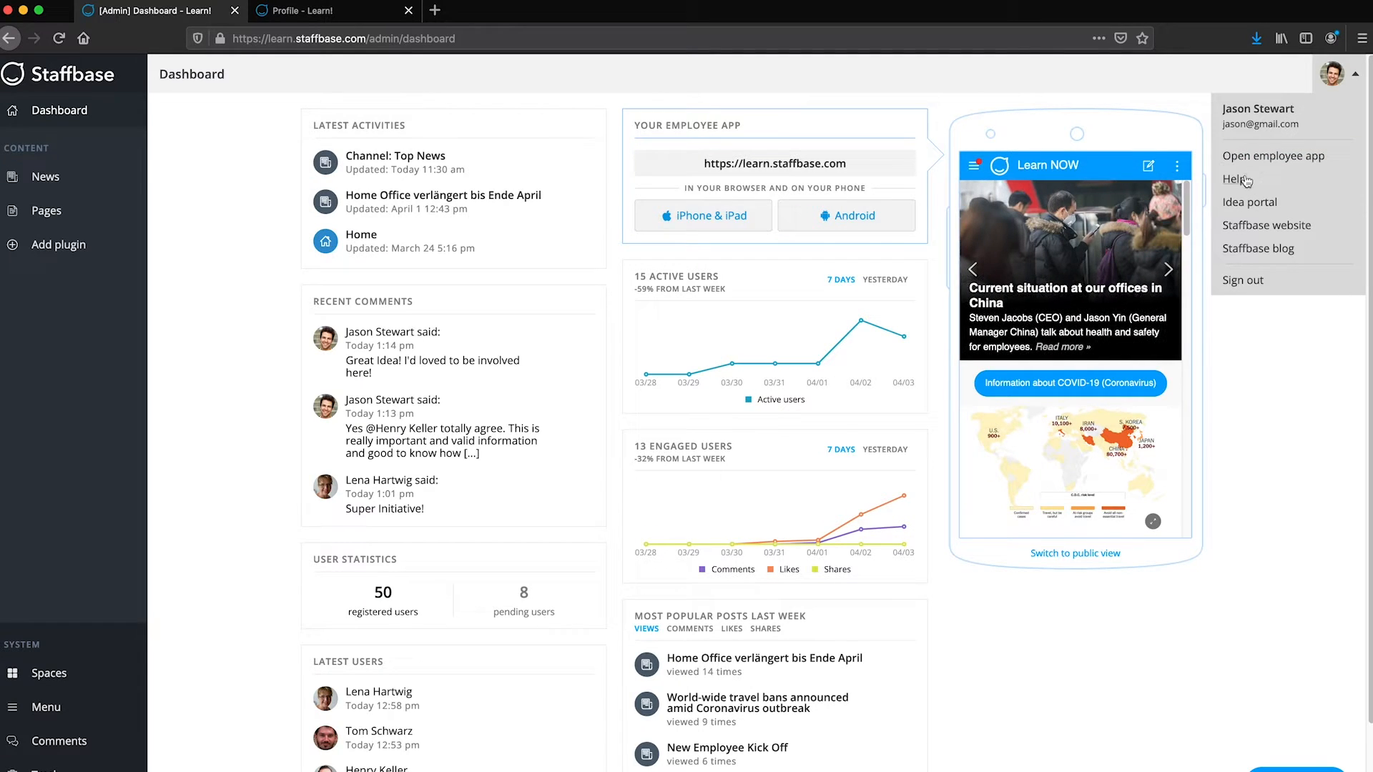
left_click(1230, 178)
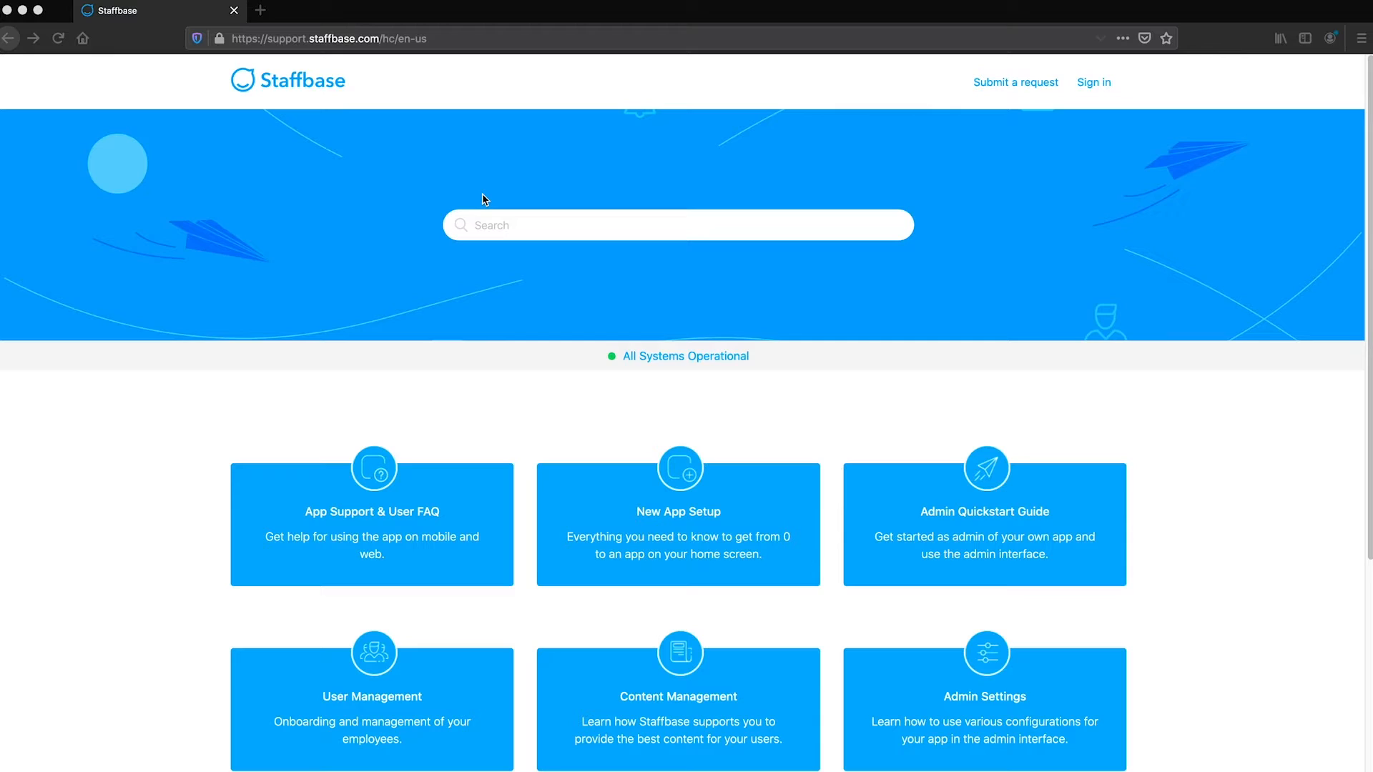
scroll("down", 3)
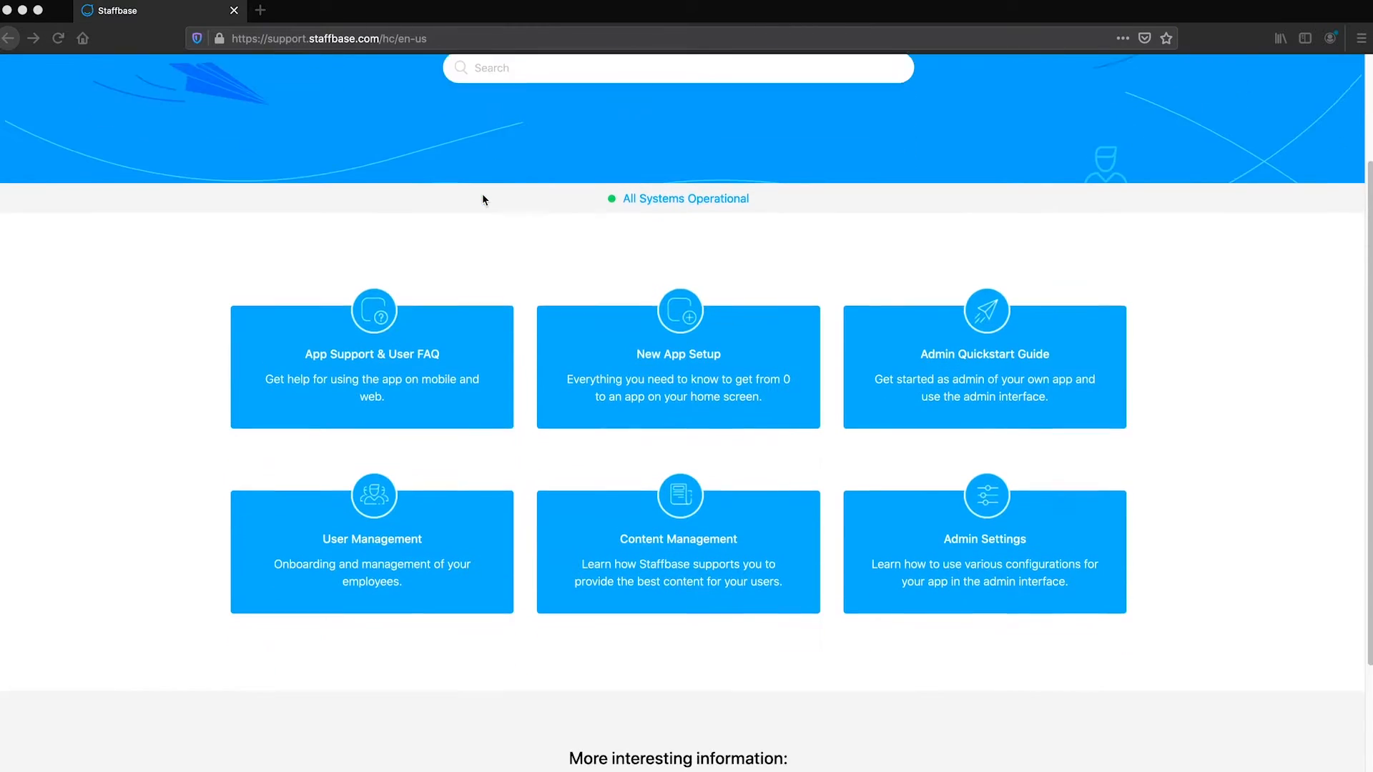
scroll("down", 3)
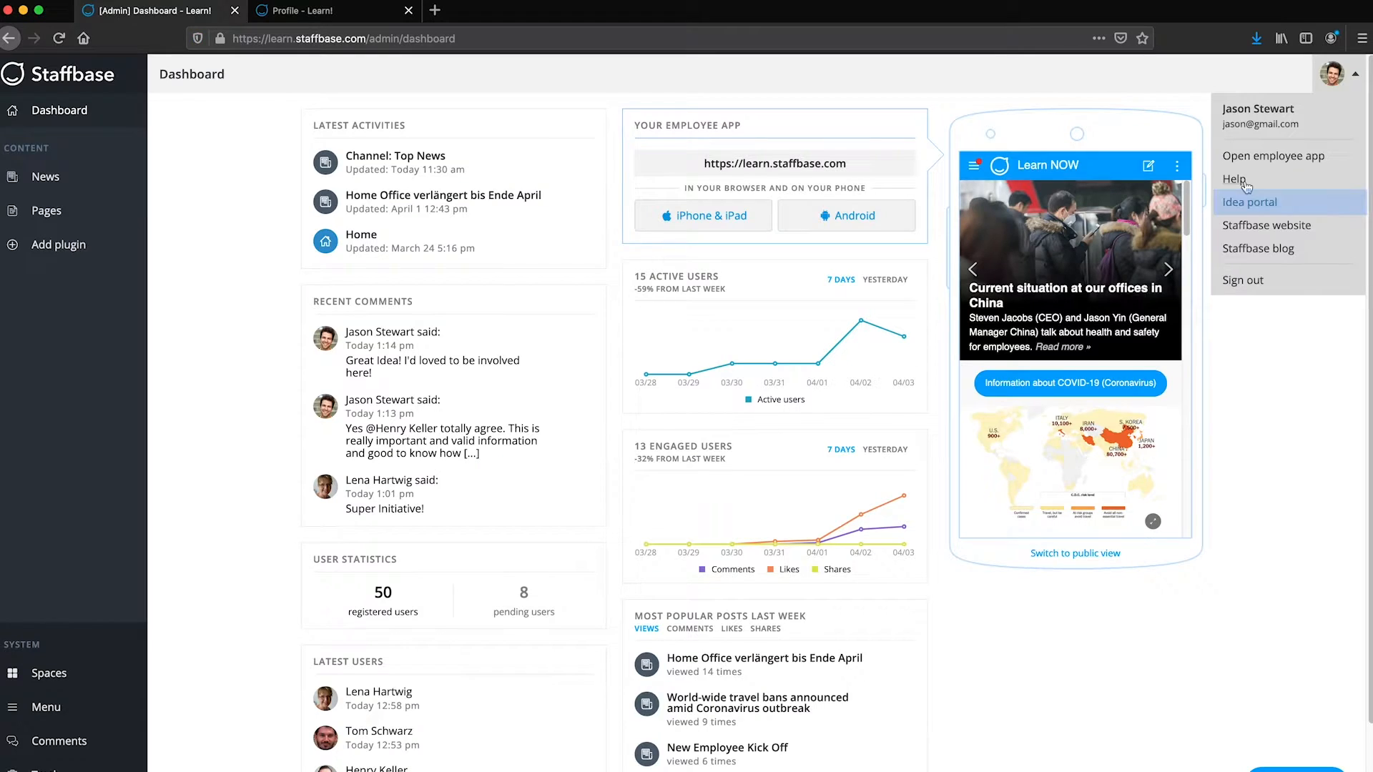
Enter the Idea portal after accepting the Aha! data-sharing notice
left_click(1249, 201)
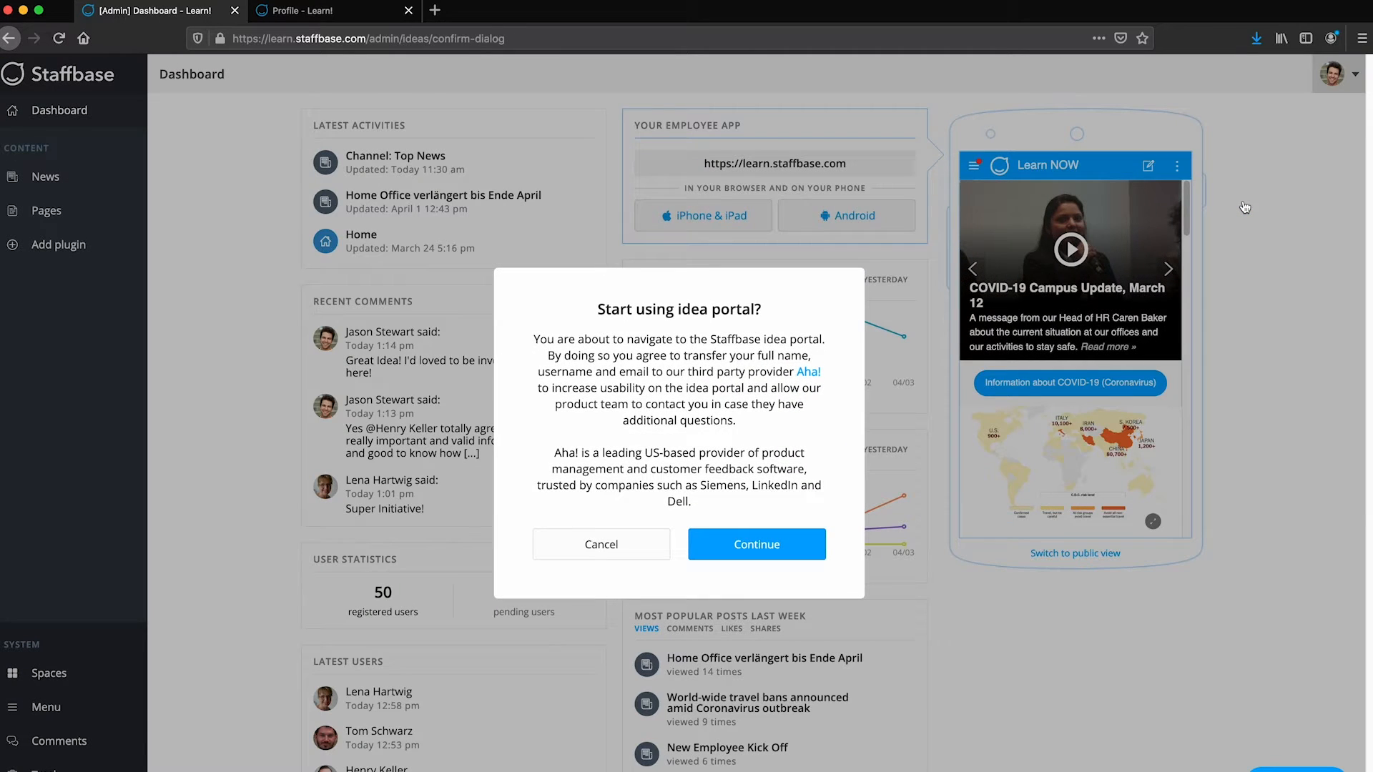
mouse_move(764, 432)
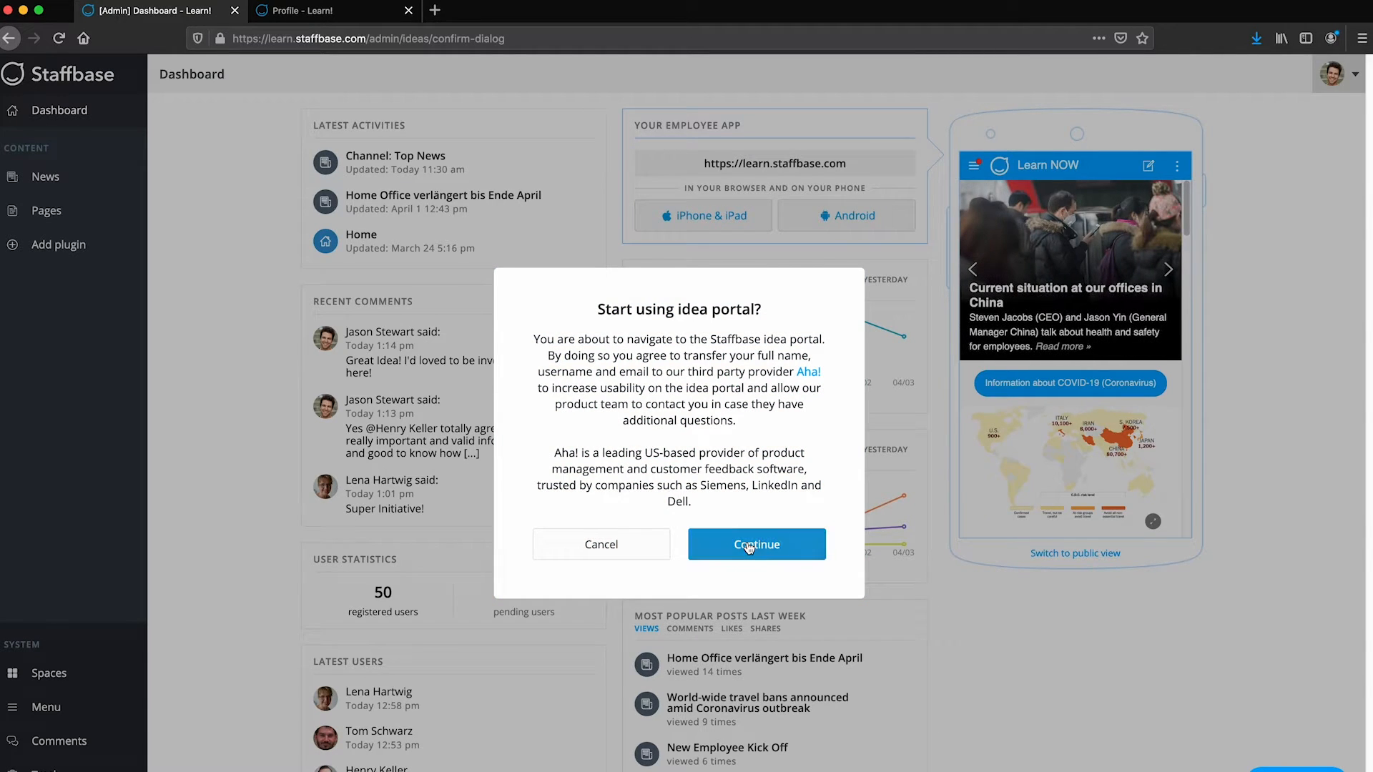
left_click(756, 543)
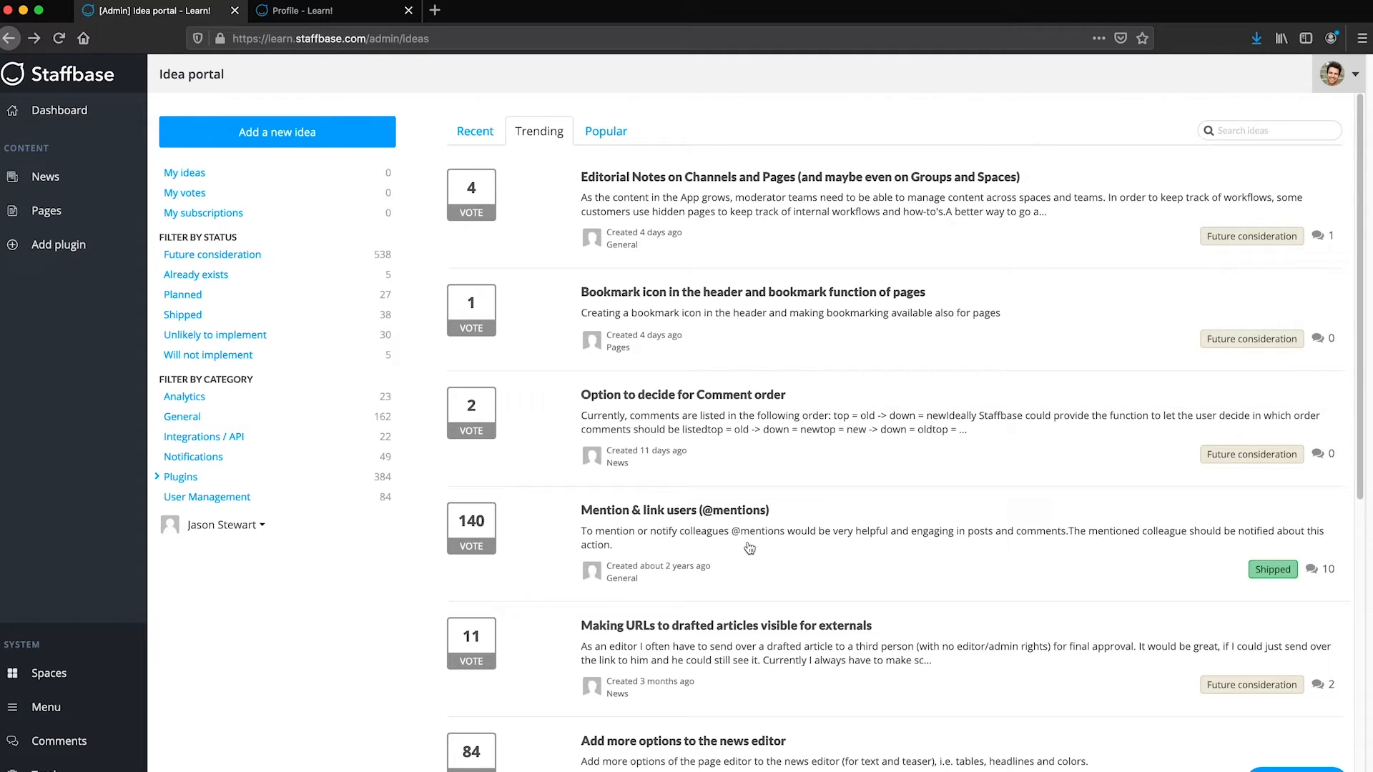
Bring the avatar menu back up over the idea portal's trending ideas list
scroll("down", 3)
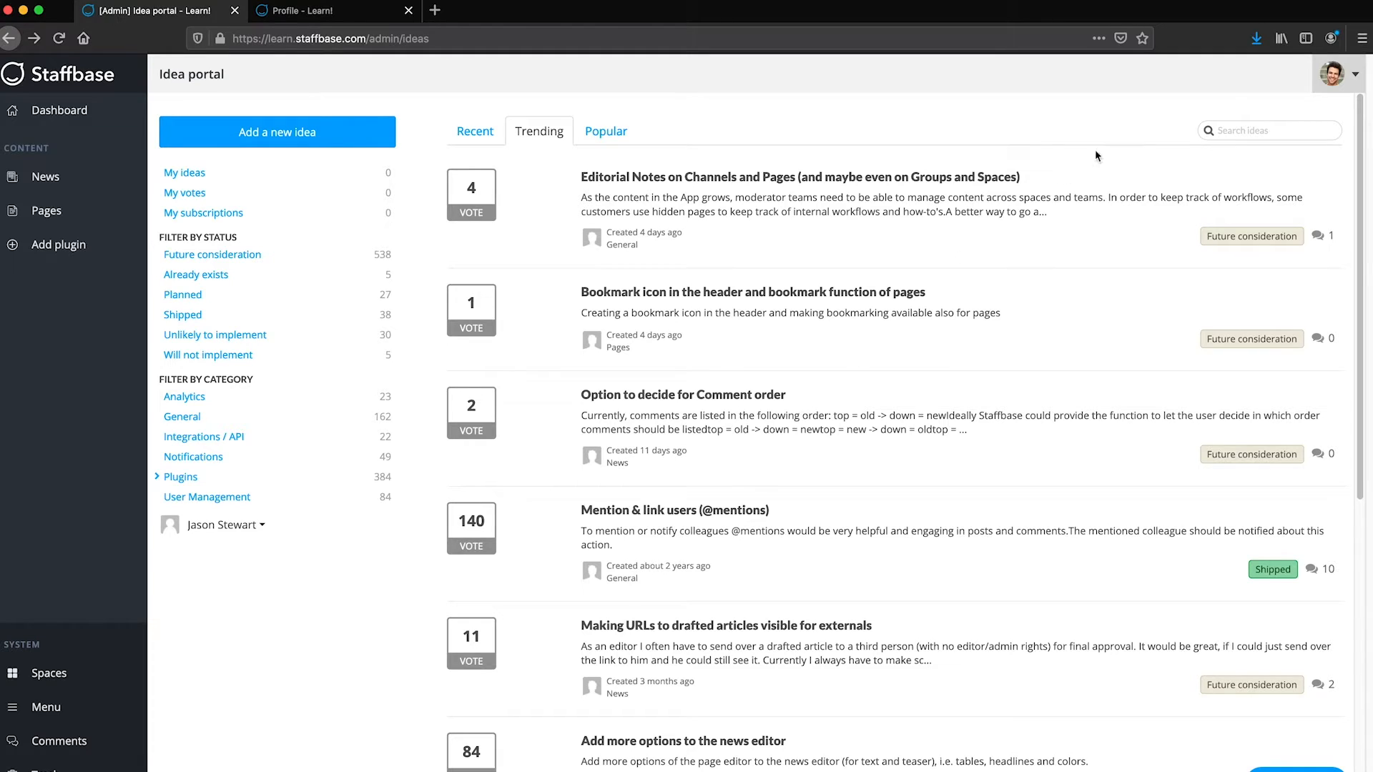
left_click(1331, 72)
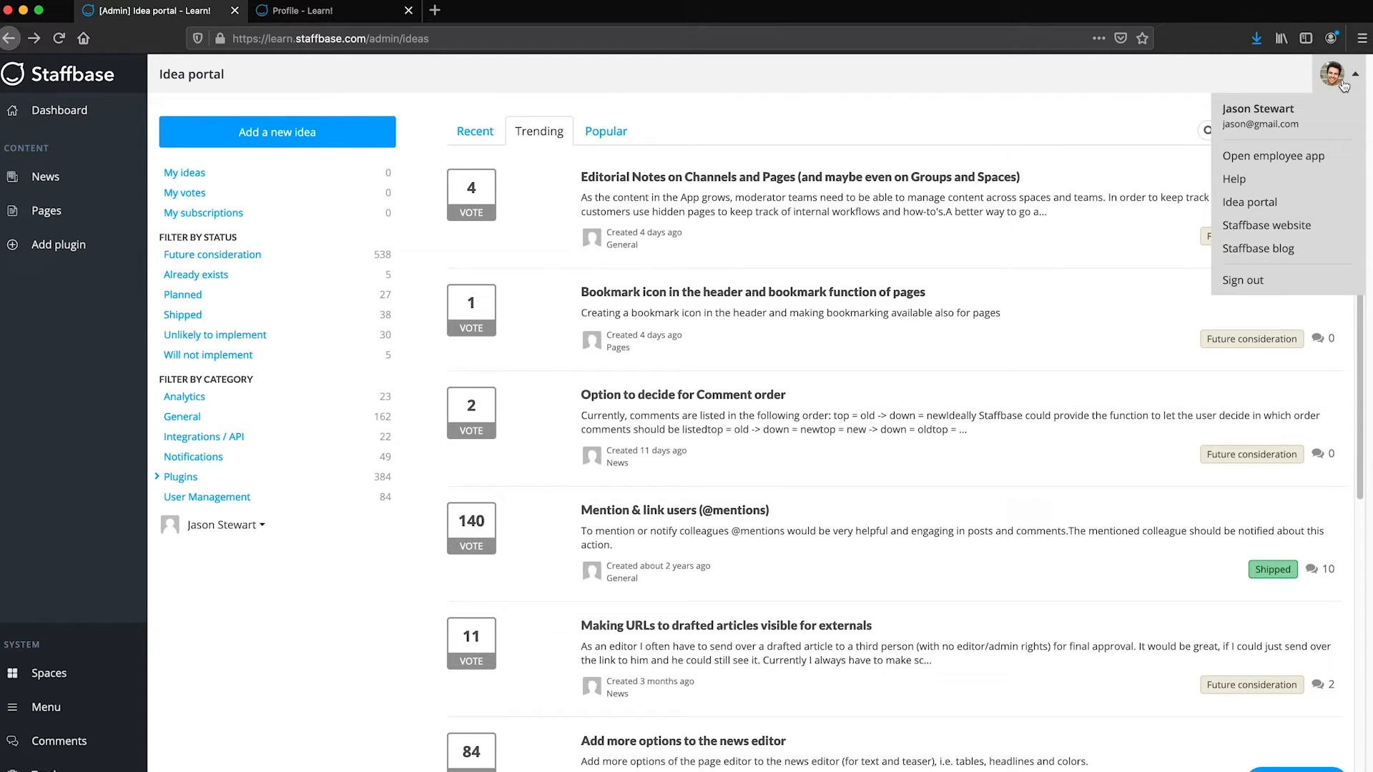
mouse_move(1249, 231)
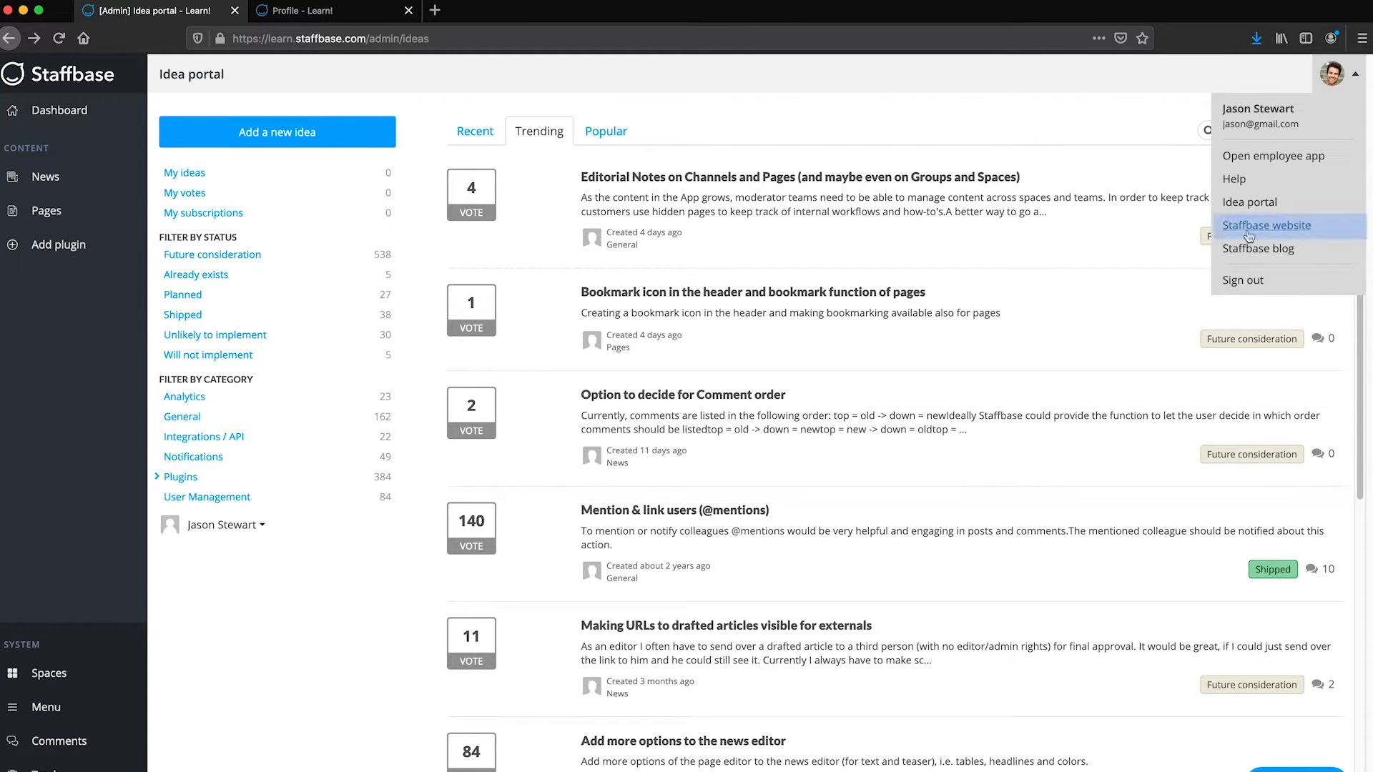
mouse_move(1249, 254)
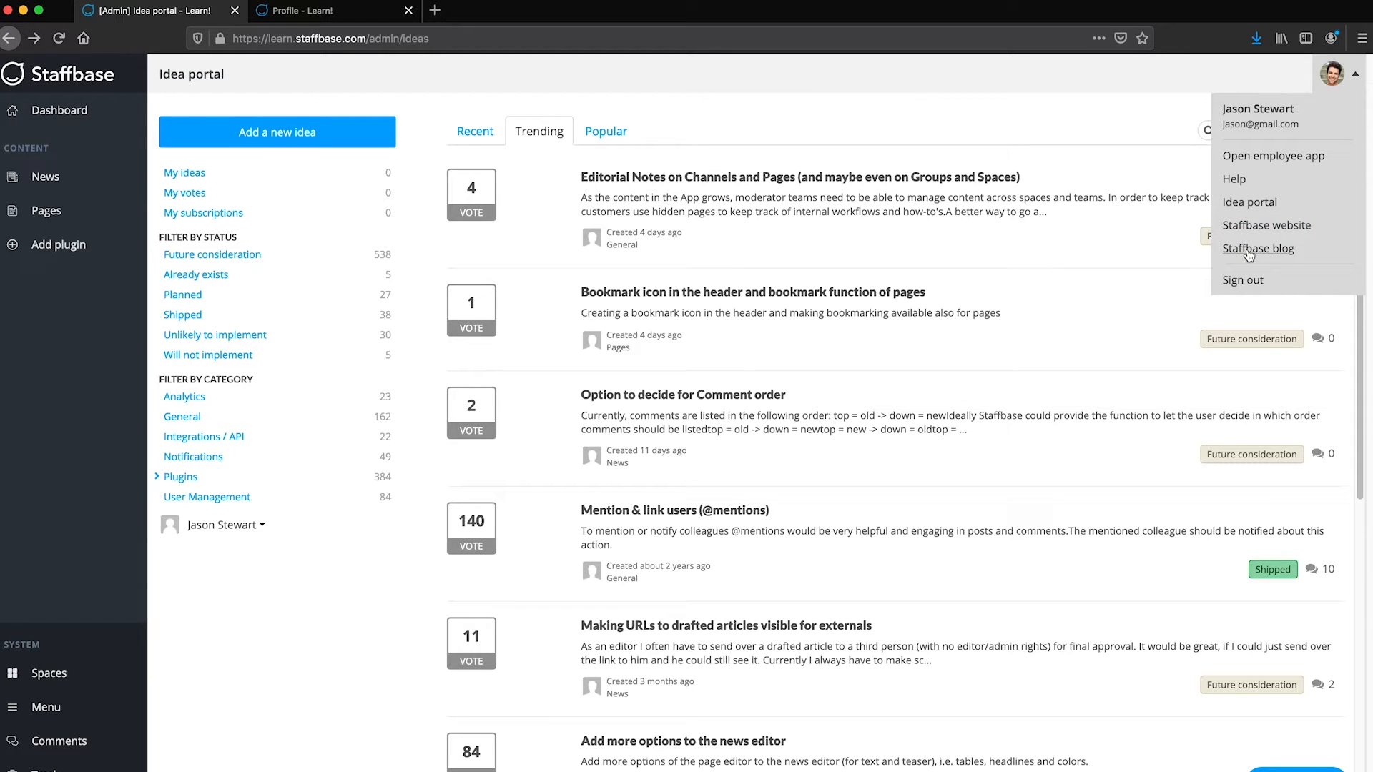
mouse_move(1246, 280)
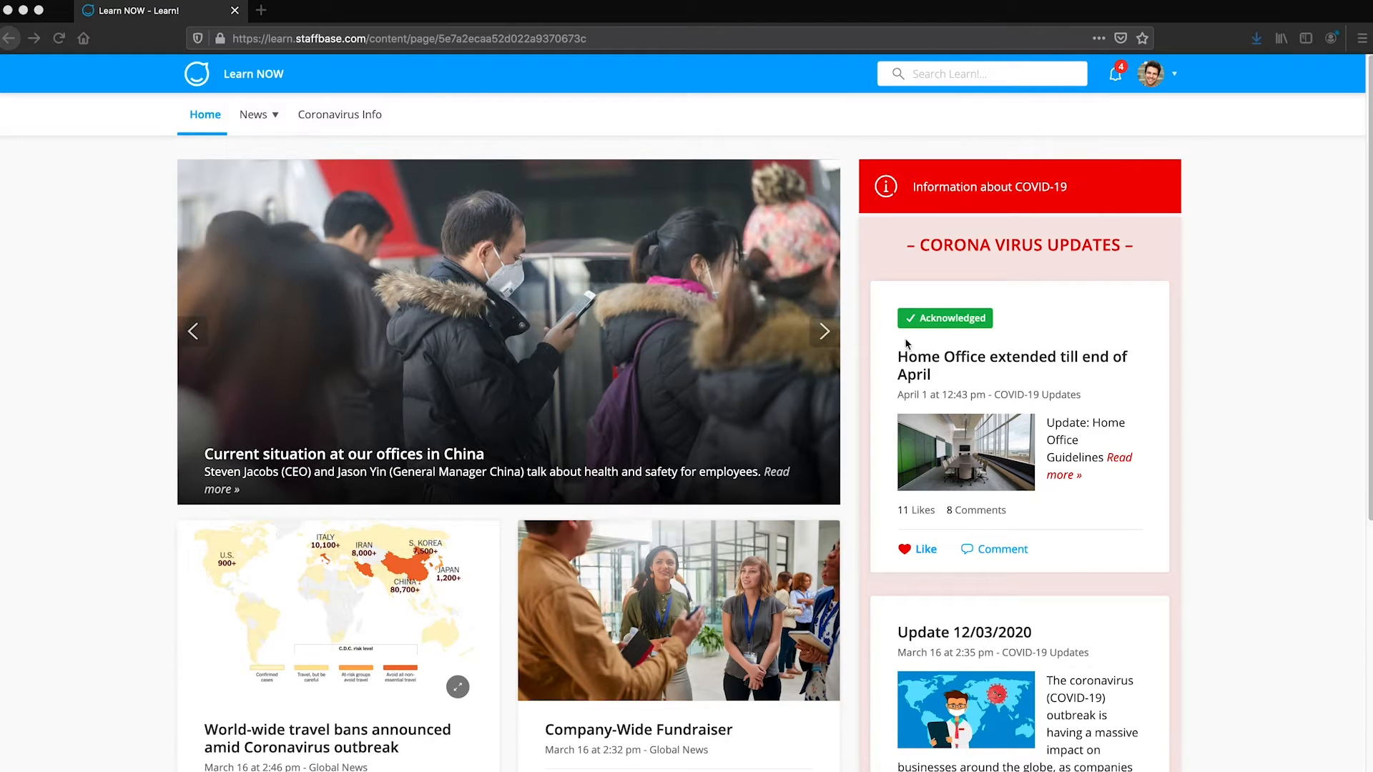
Show the employee app avatar menu with Experience Studio, bookmarks, settings and sign-out
left_click(1153, 75)
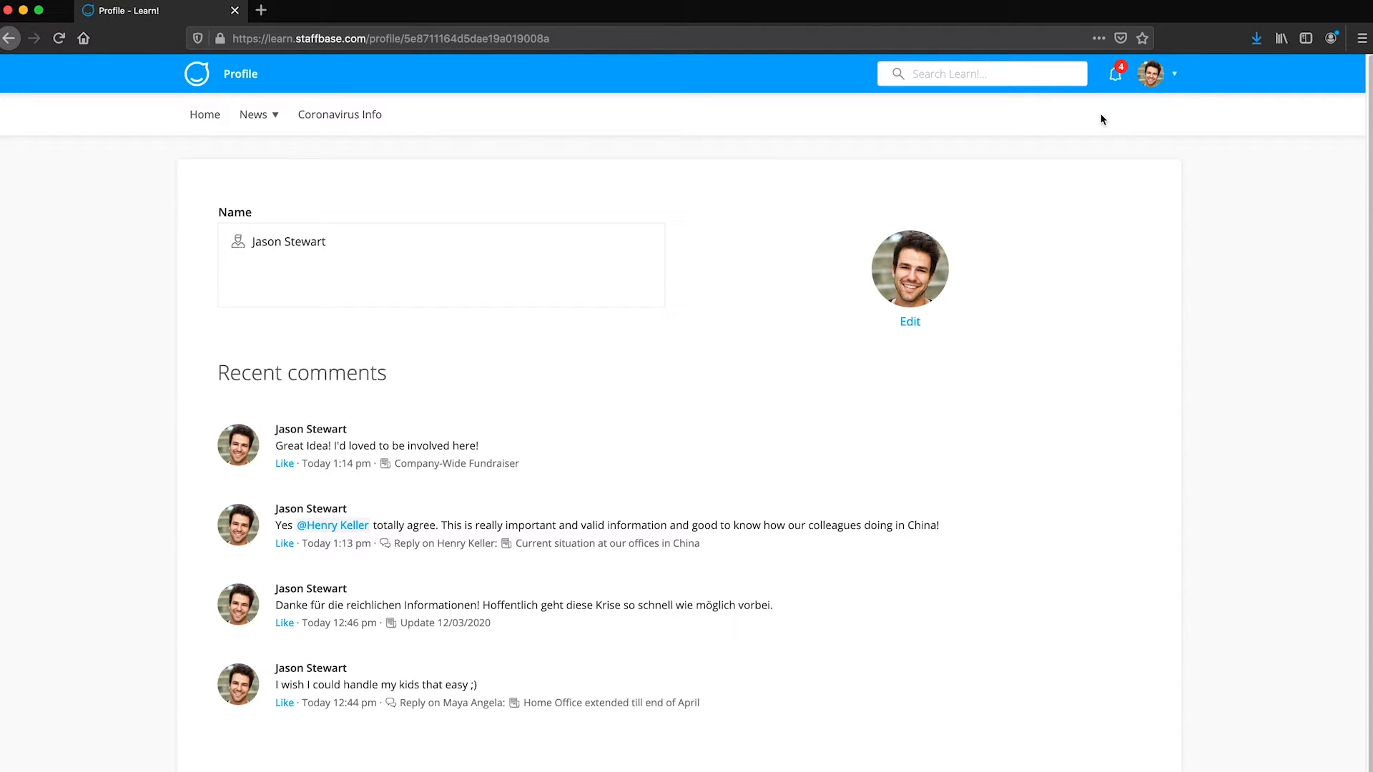
left_click(1156, 75)
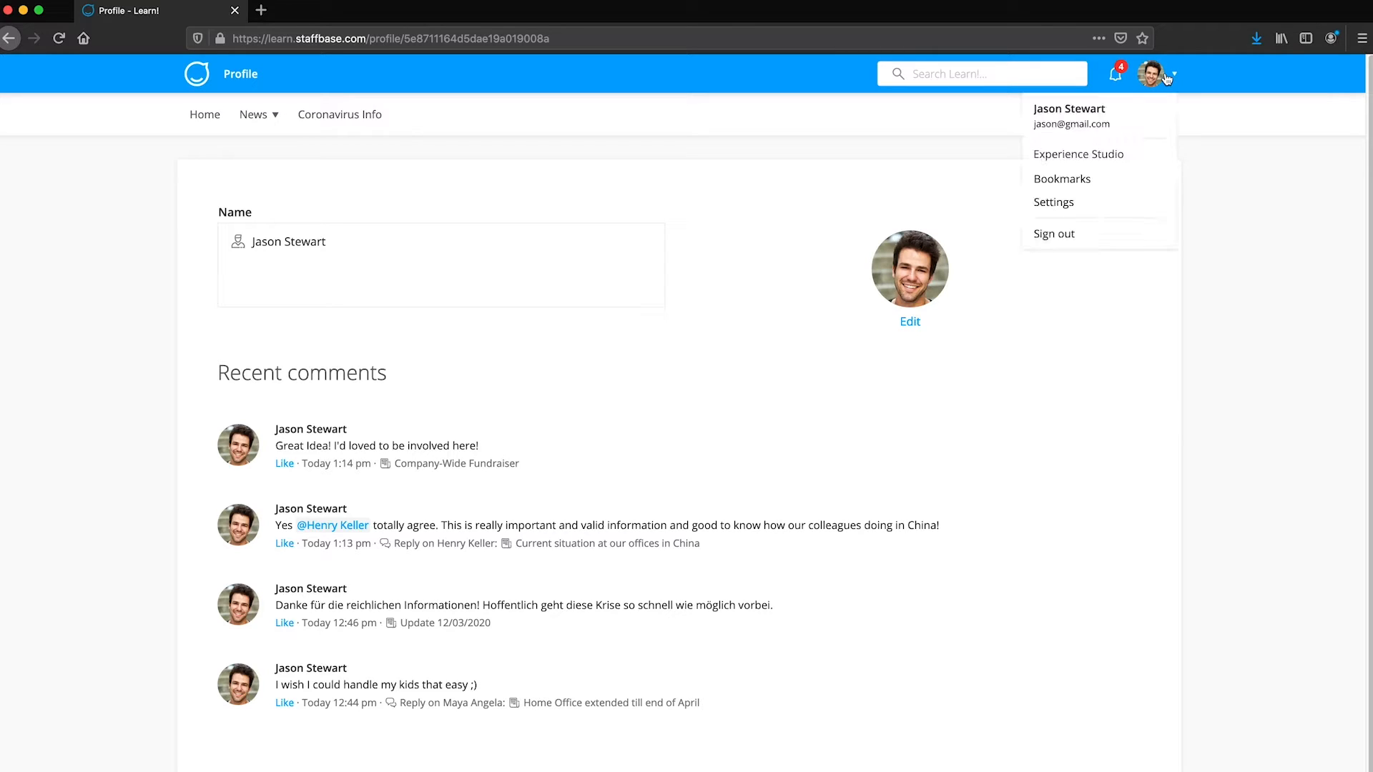
mouse_move(1078, 155)
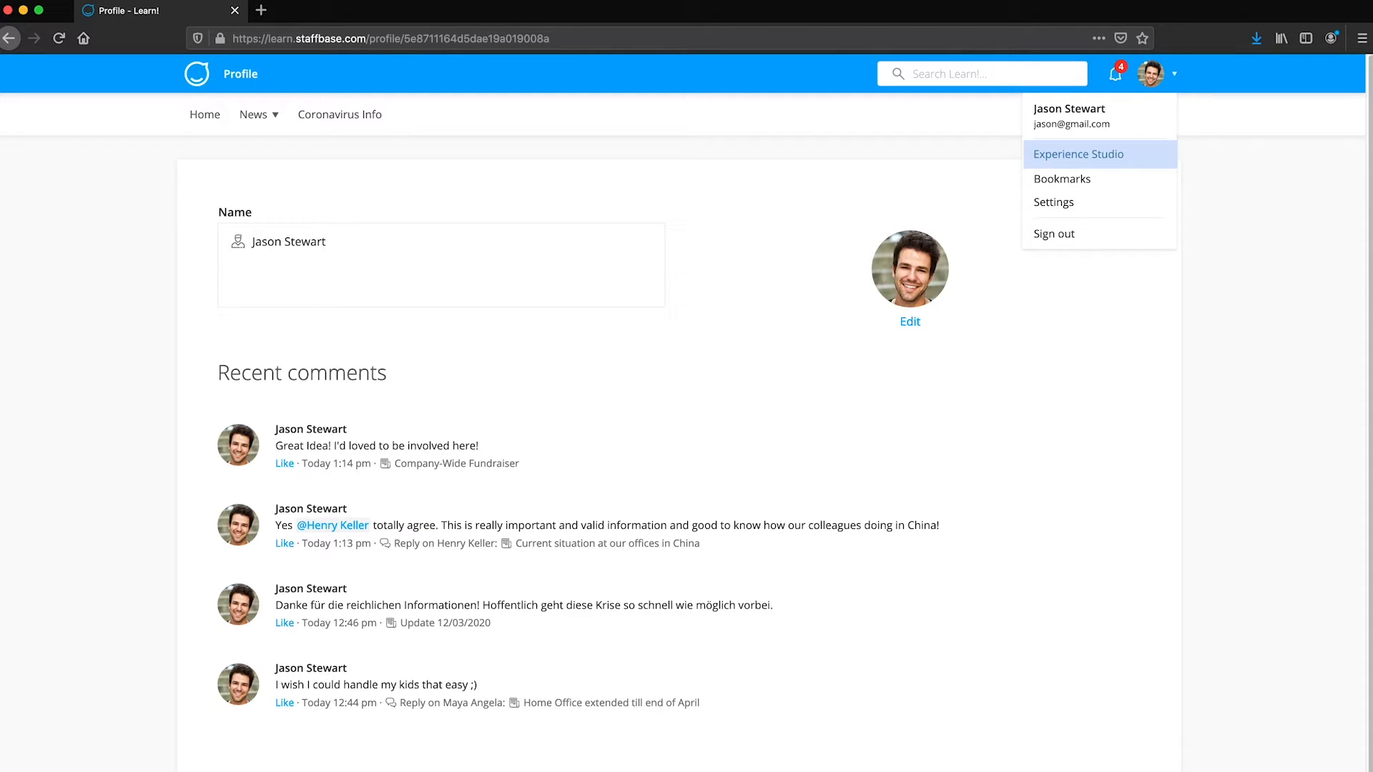
mouse_move(1075, 179)
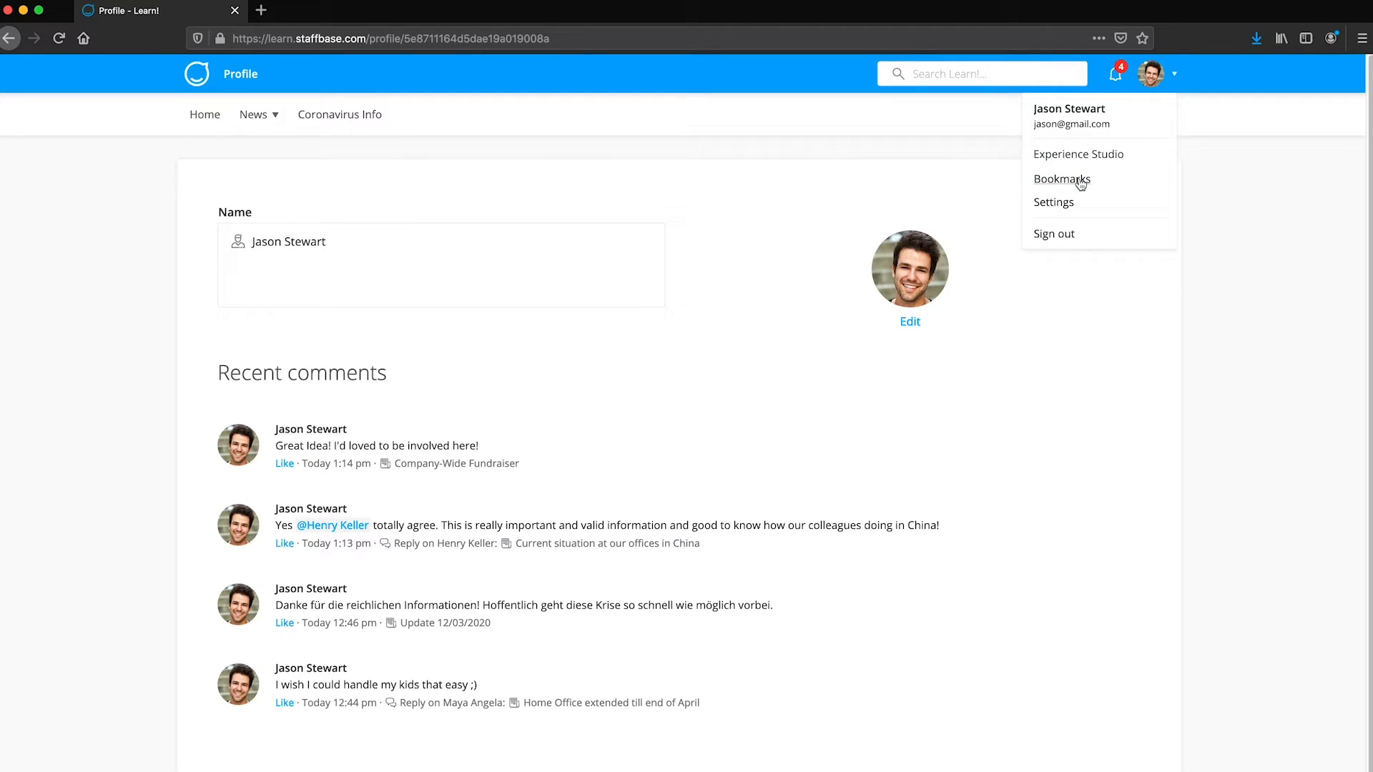
mouse_move(1066, 210)
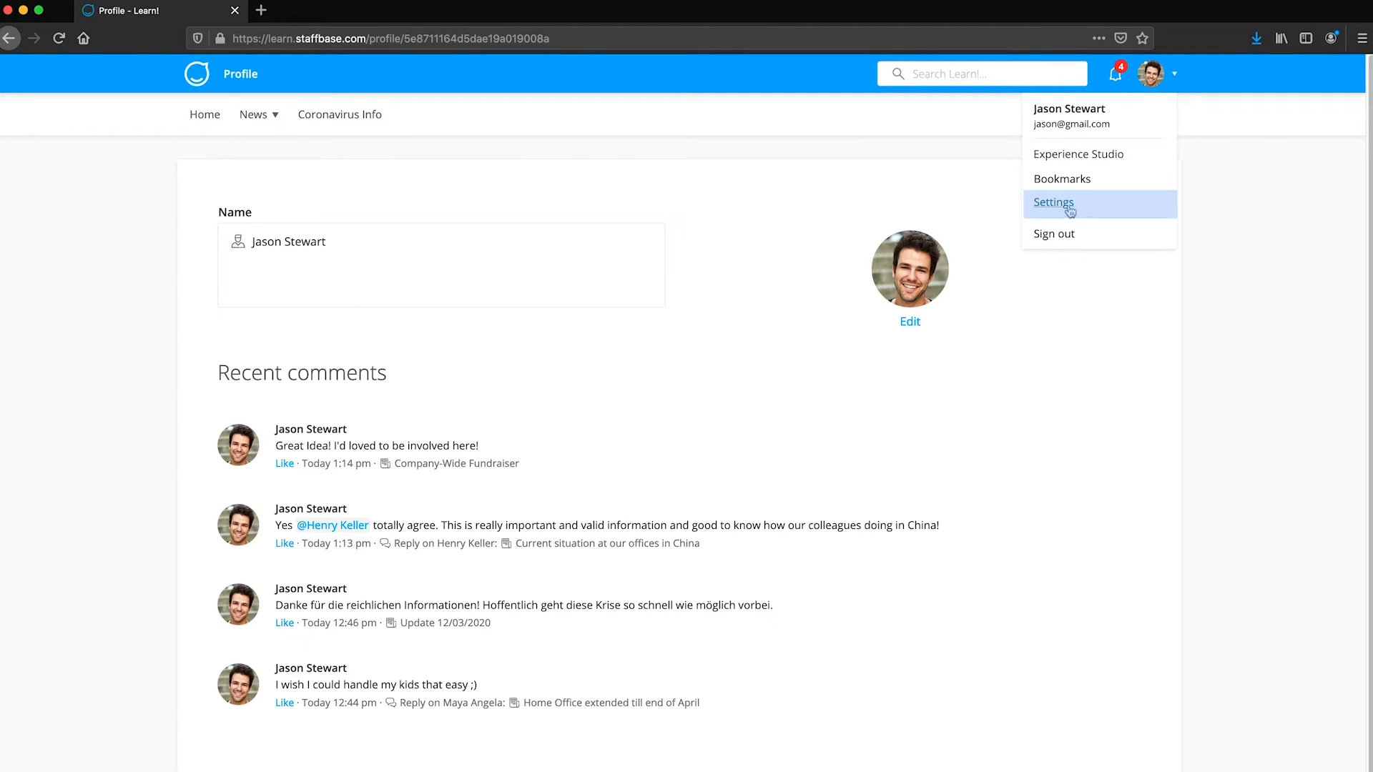
Go to the Notifications page of the employee app settings
left_click(1053, 203)
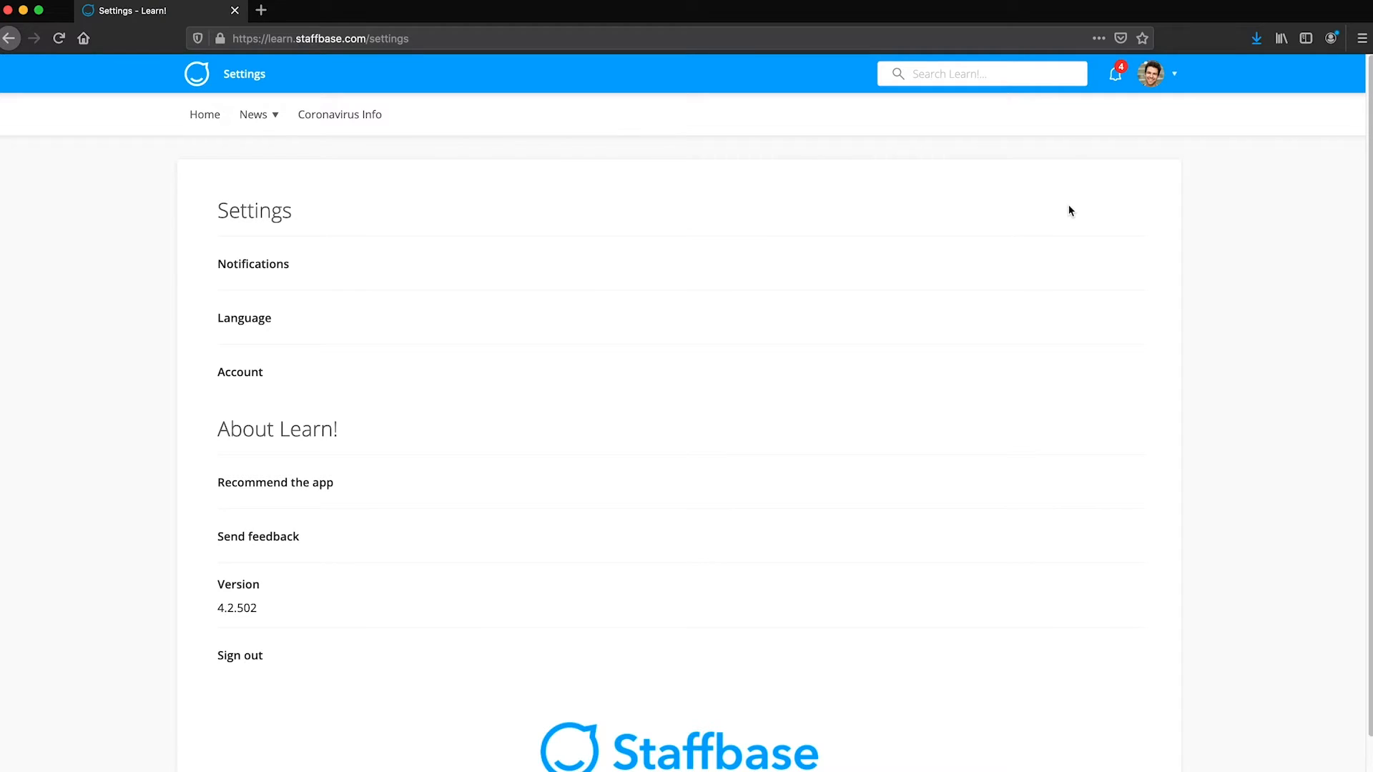
left_click(253, 263)
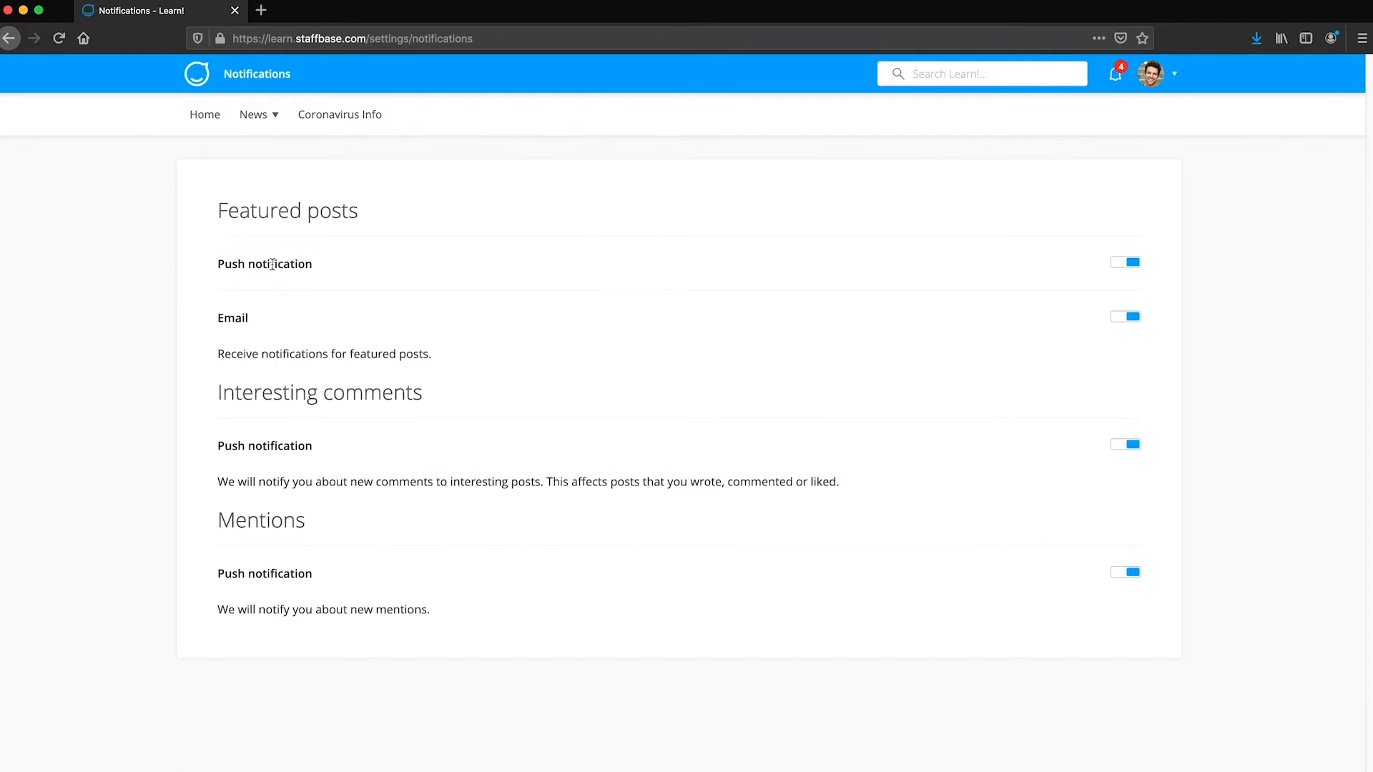
mouse_move(1012, 277)
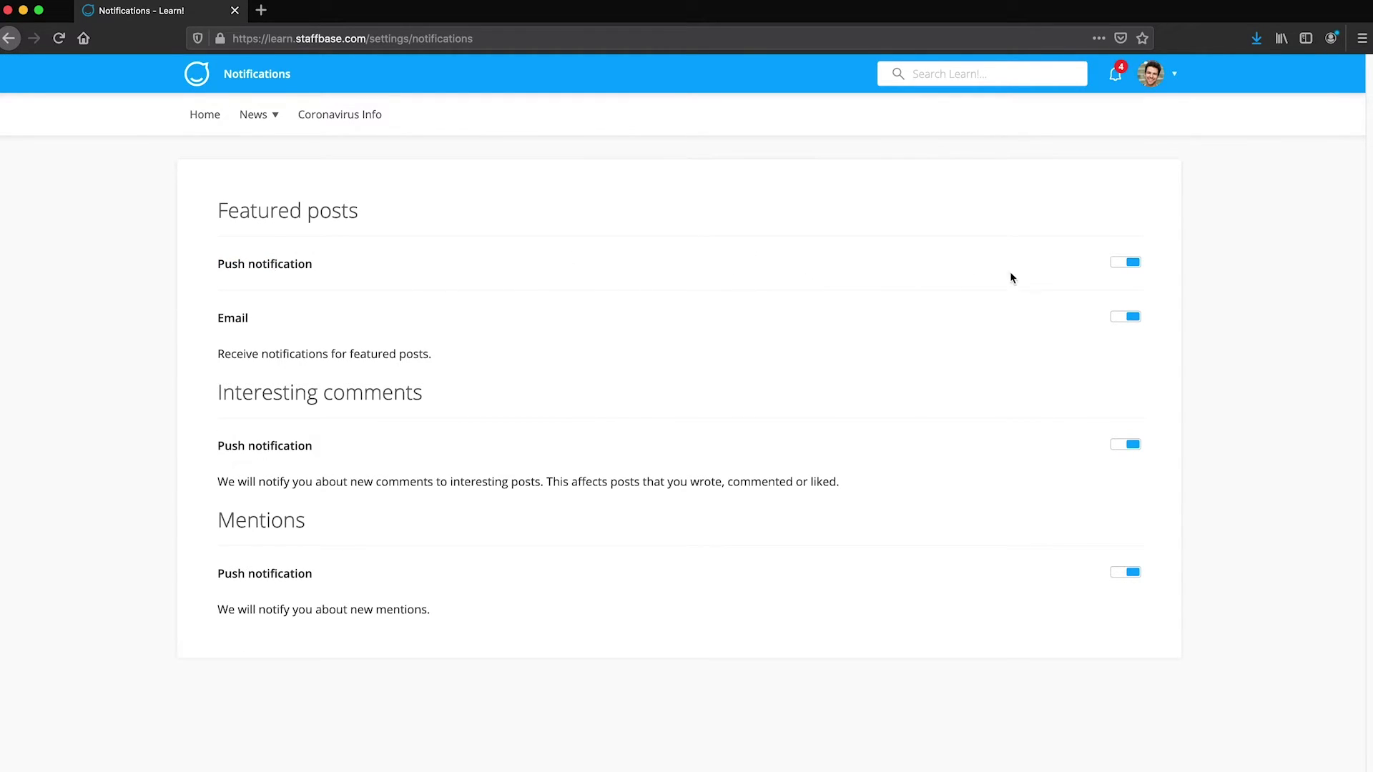
Toggle featured-post, interesting-comment and mention notifications off and back on, leaving all enabled
left_click(1124, 262)
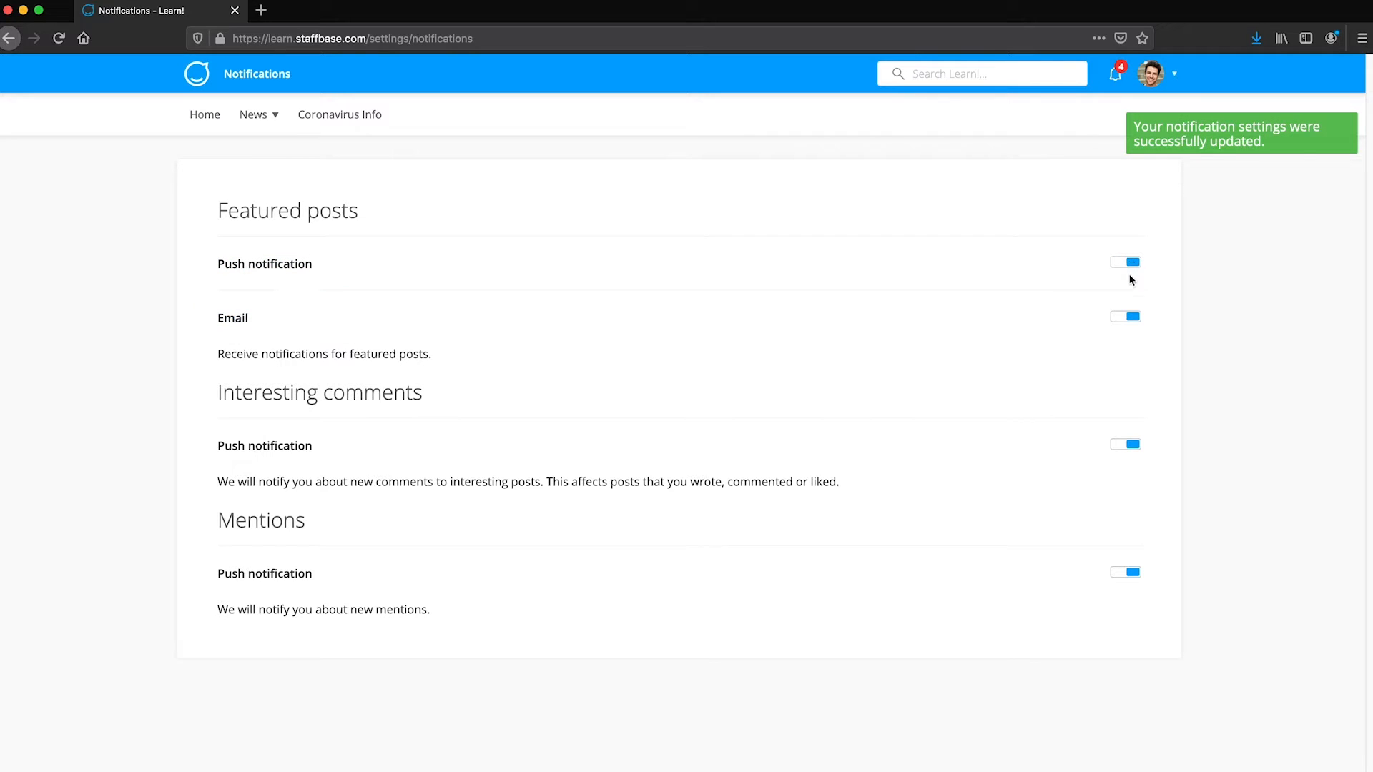
left_click(1125, 318)
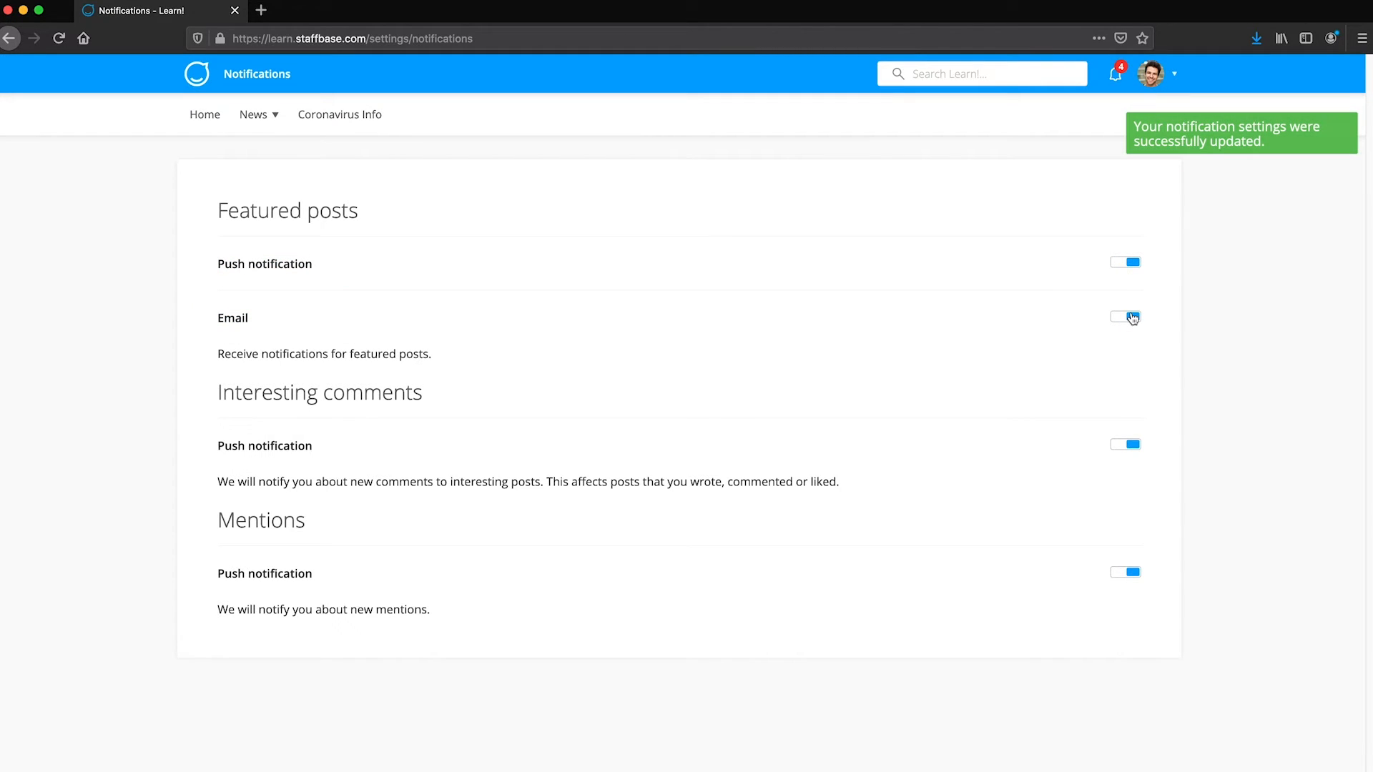
left_click(1124, 316)
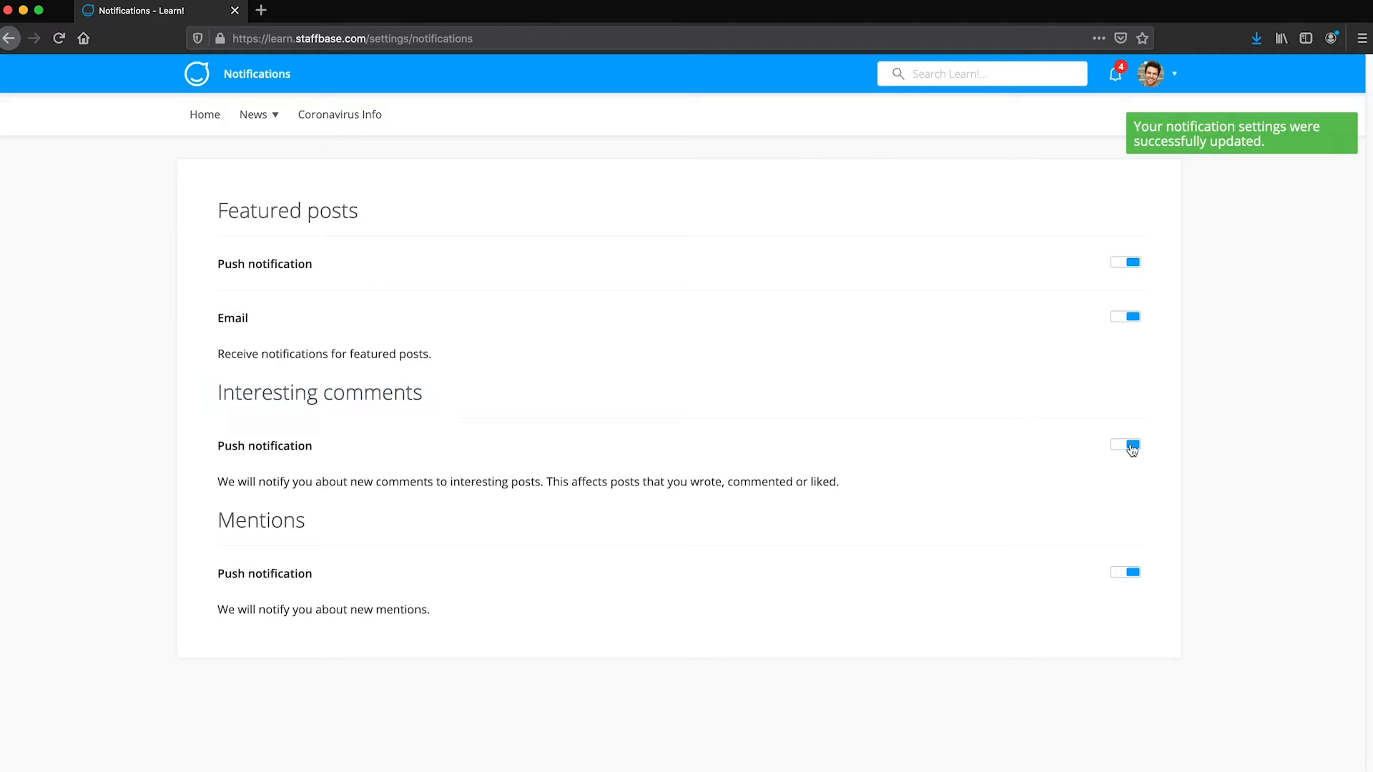
left_click(1124, 444)
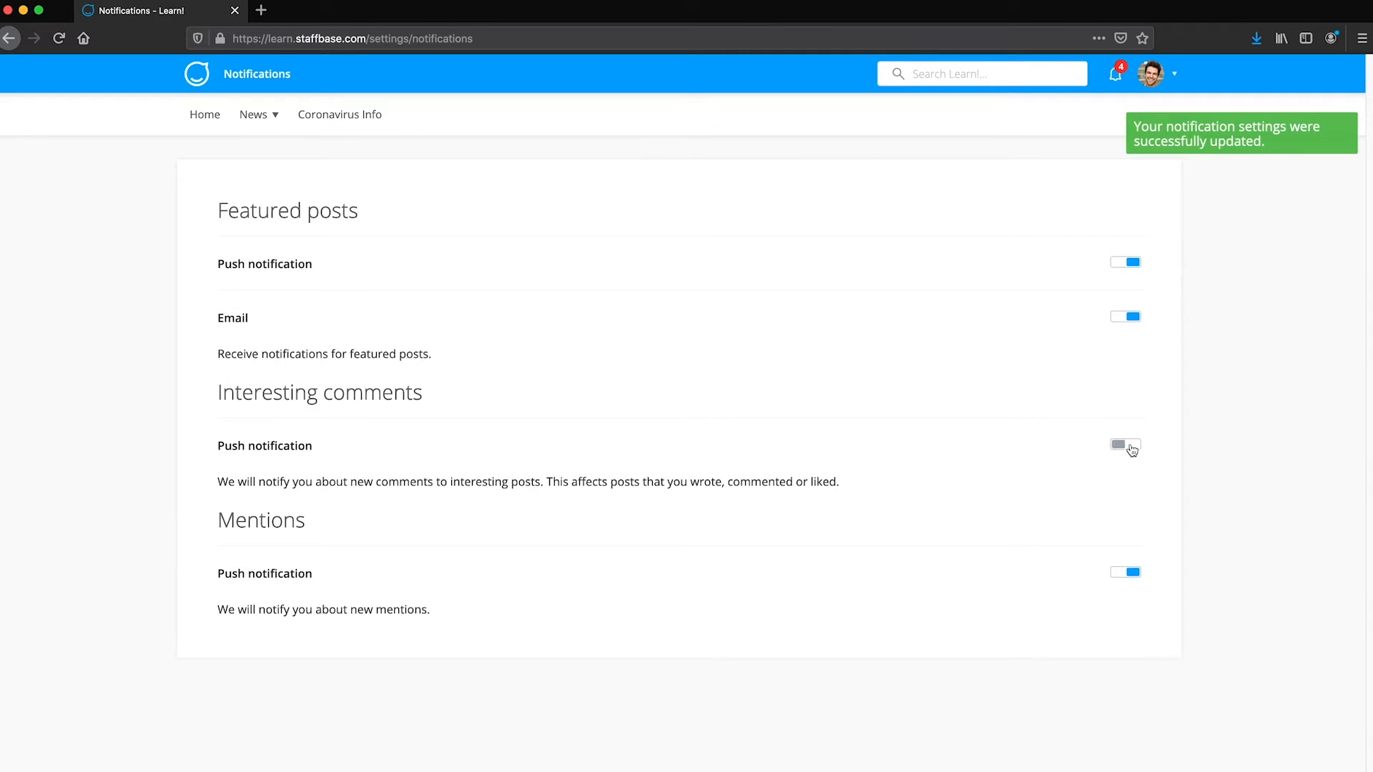
left_click(1124, 444)
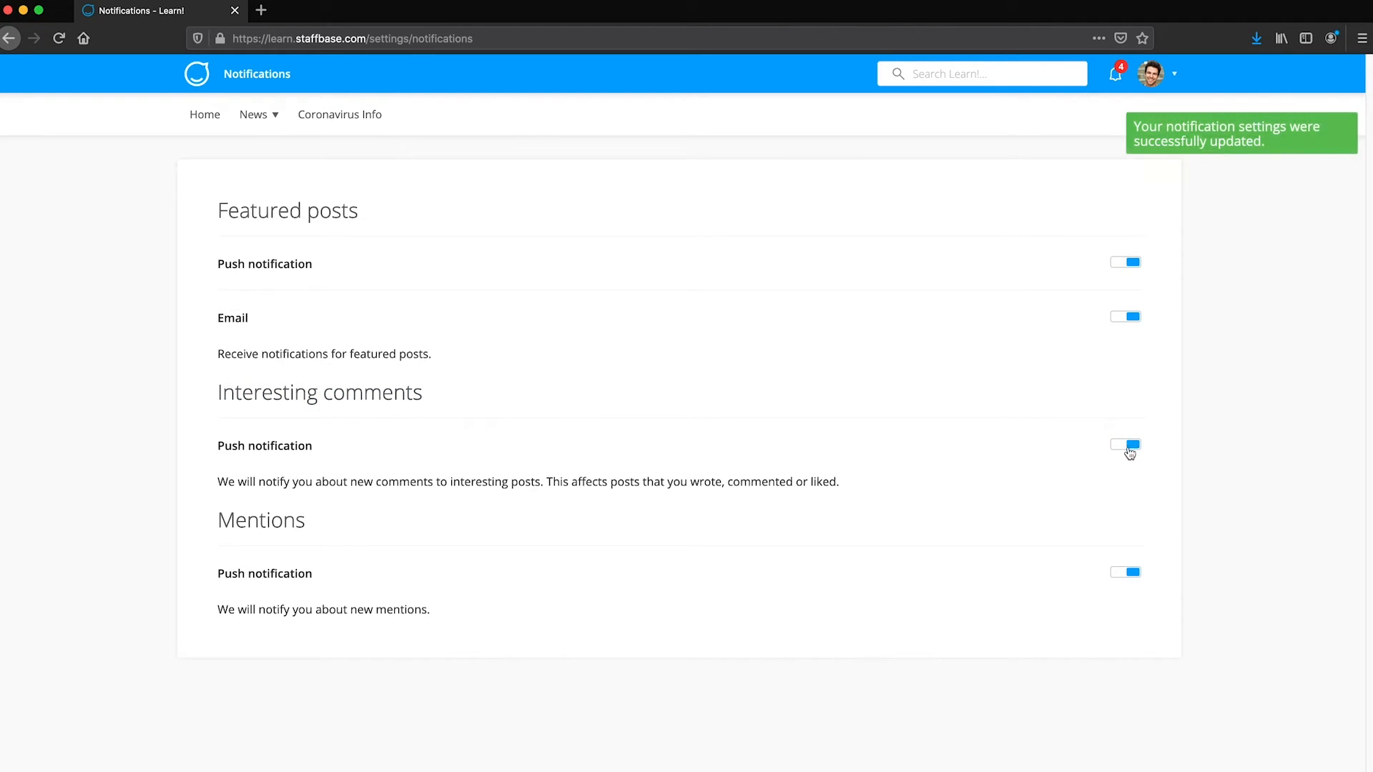
left_click(1124, 572)
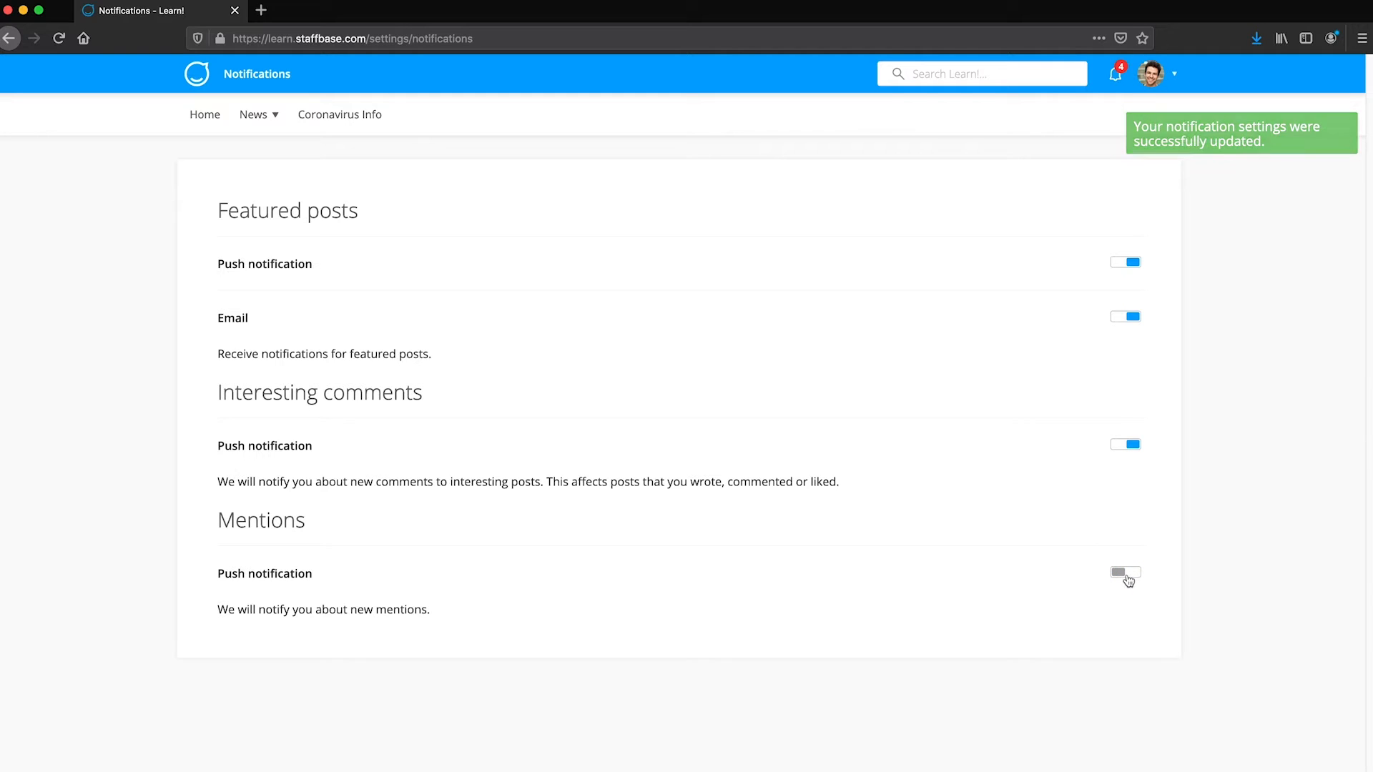
left_click(1124, 572)
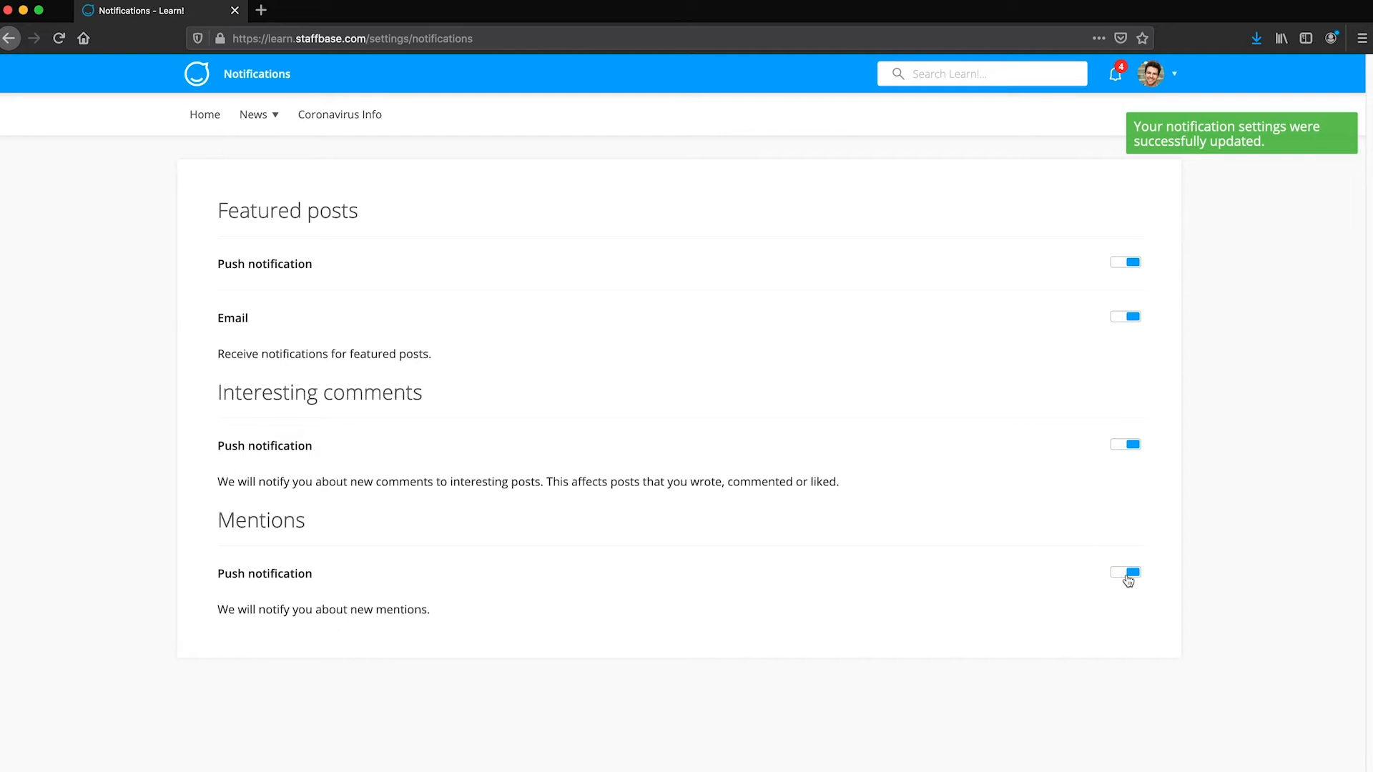
left_click(11, 38)
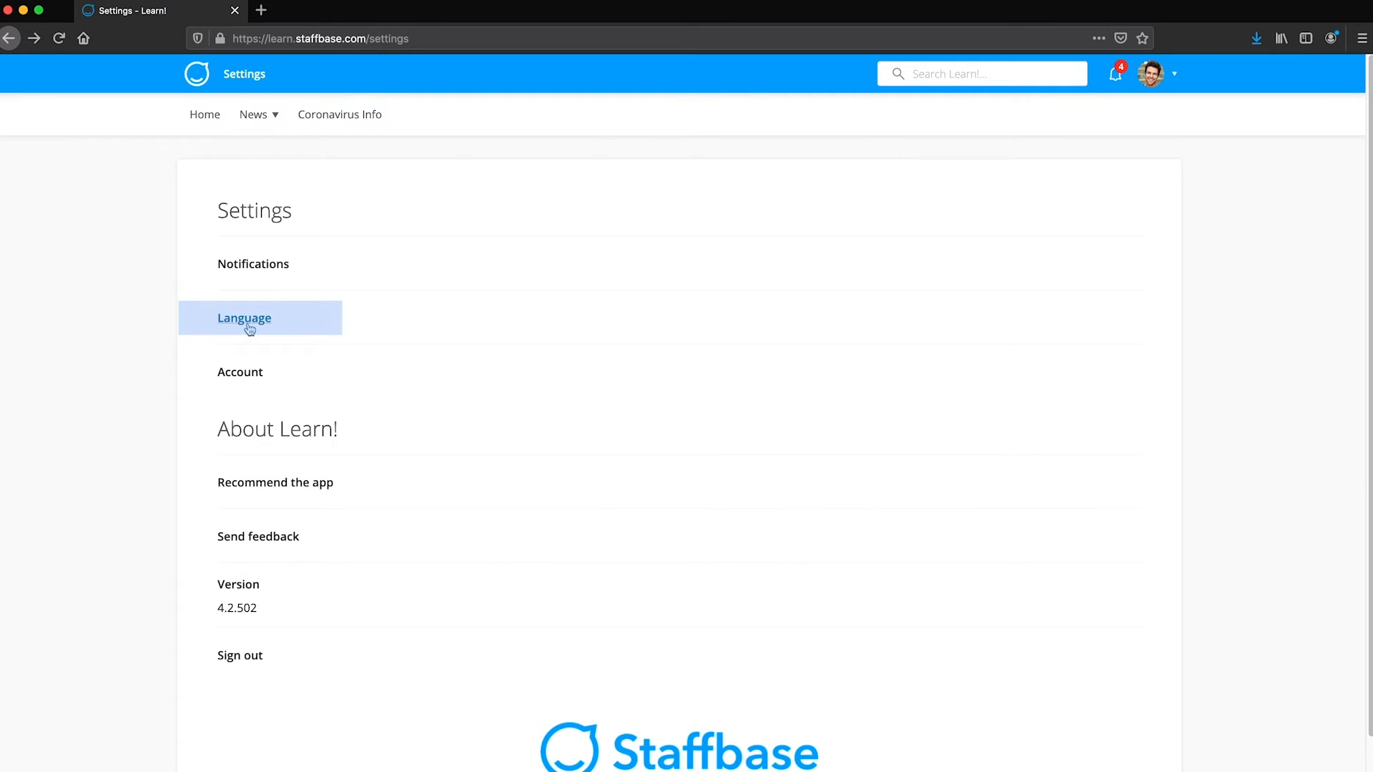
Keep English as the content language and return to the Learn NOW home page
left_click(243, 318)
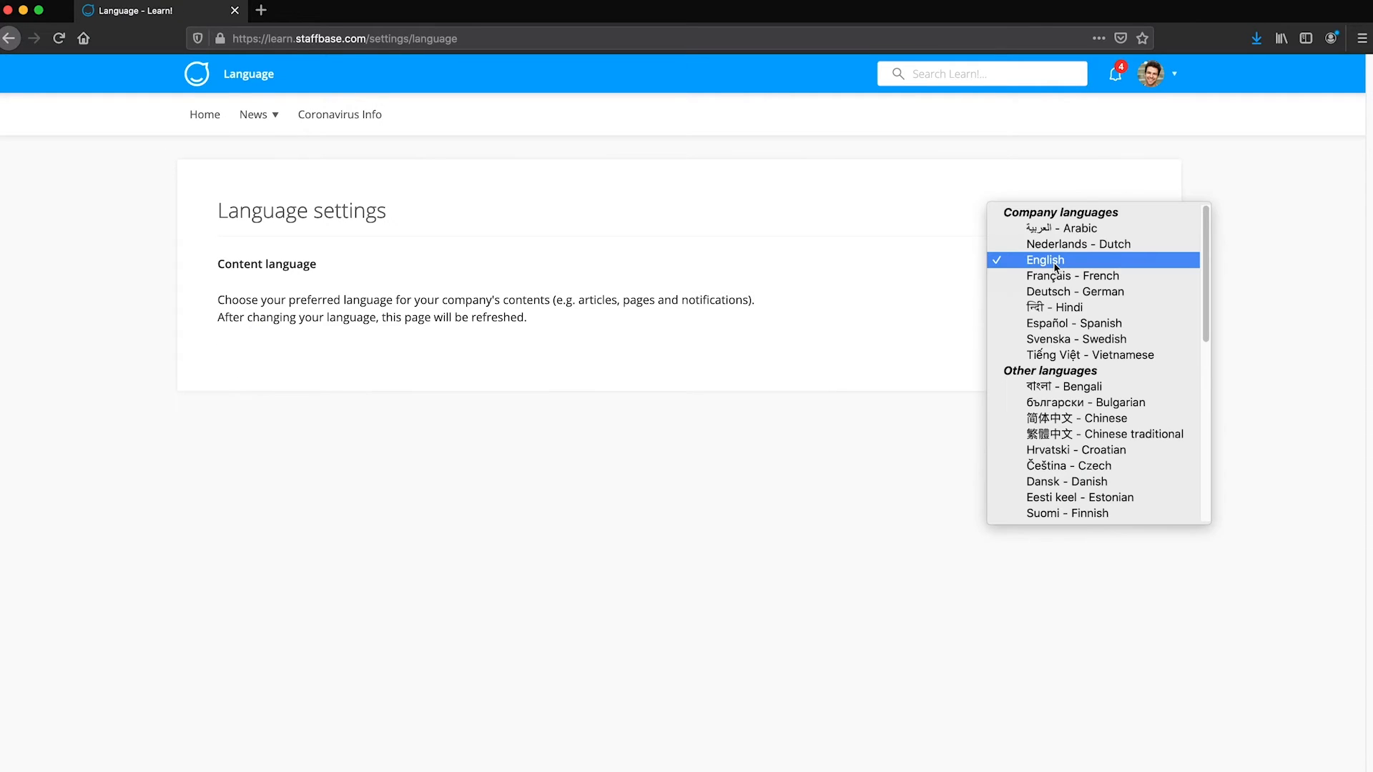
left_click(1054, 261)
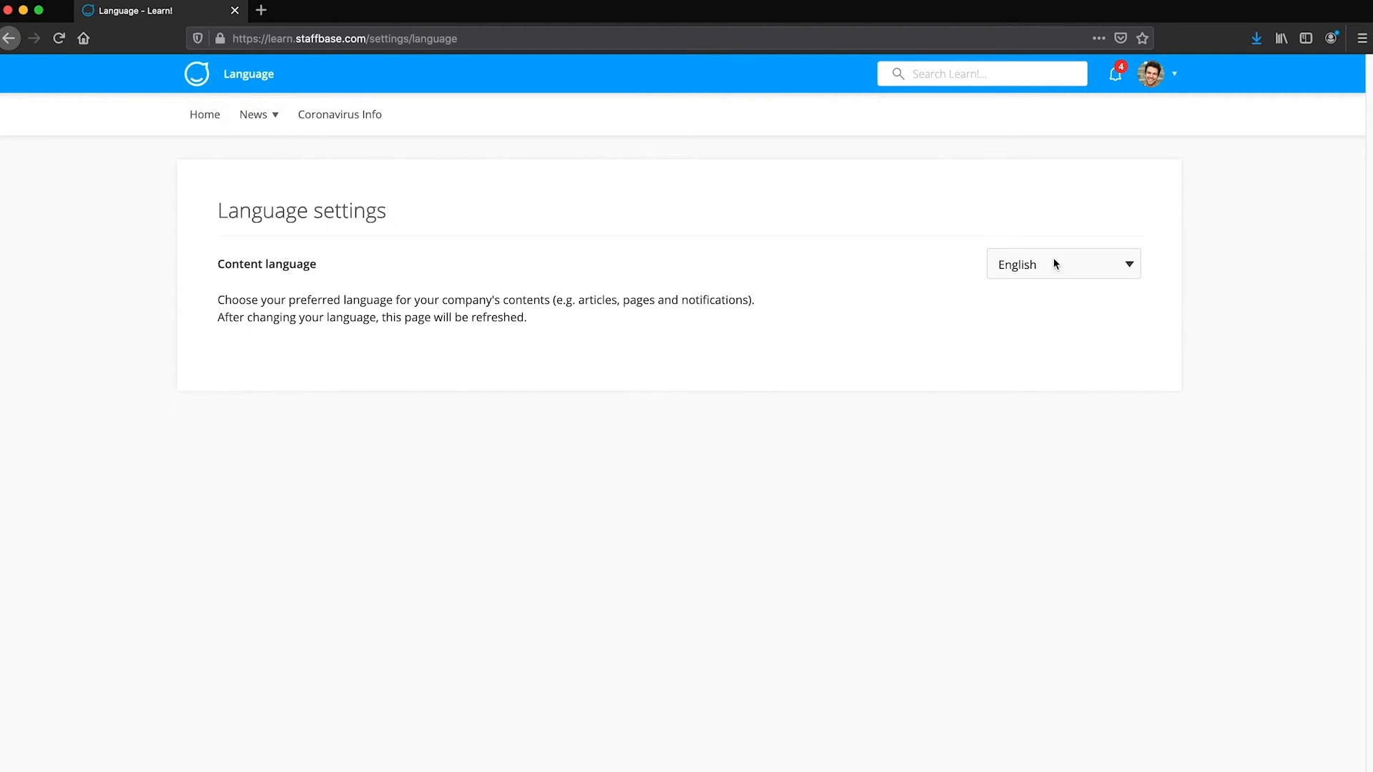
left_click(1153, 75)
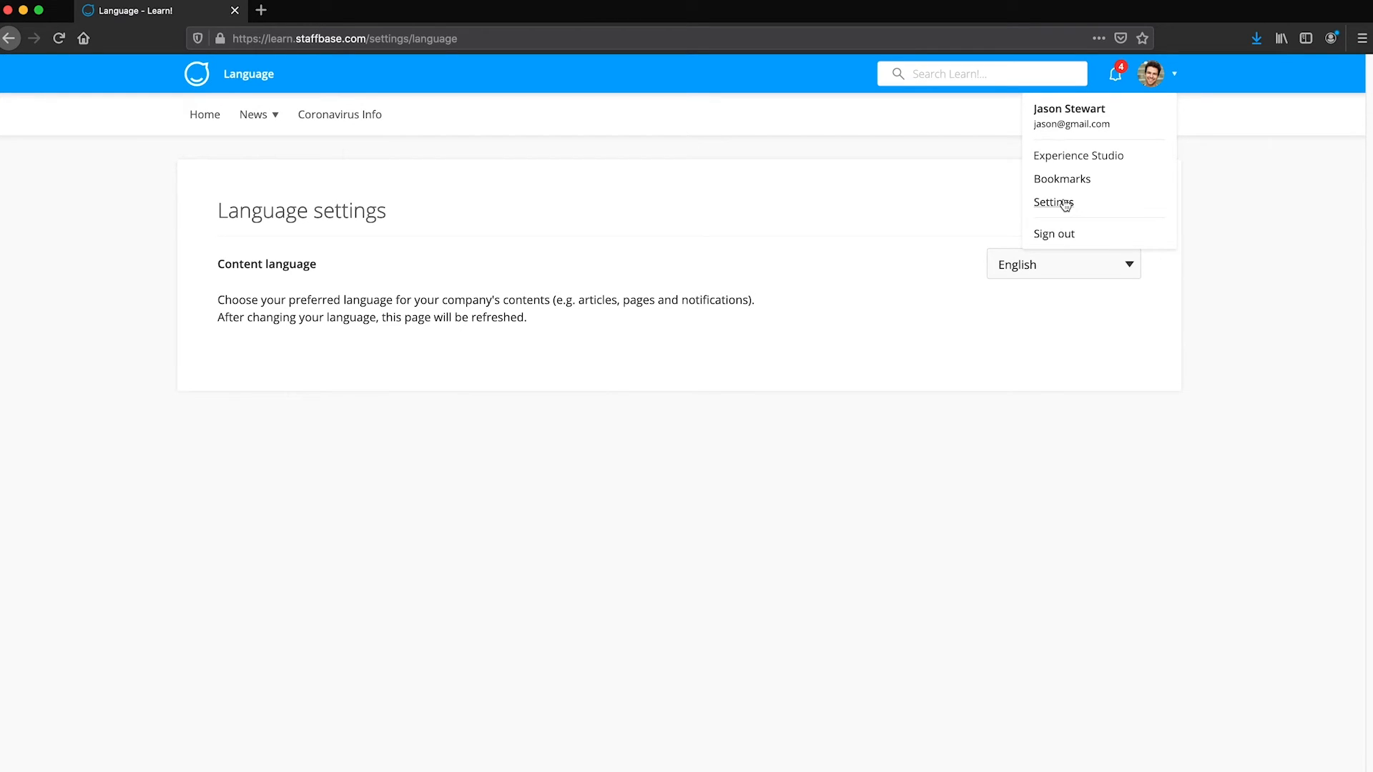
left_click(204, 115)
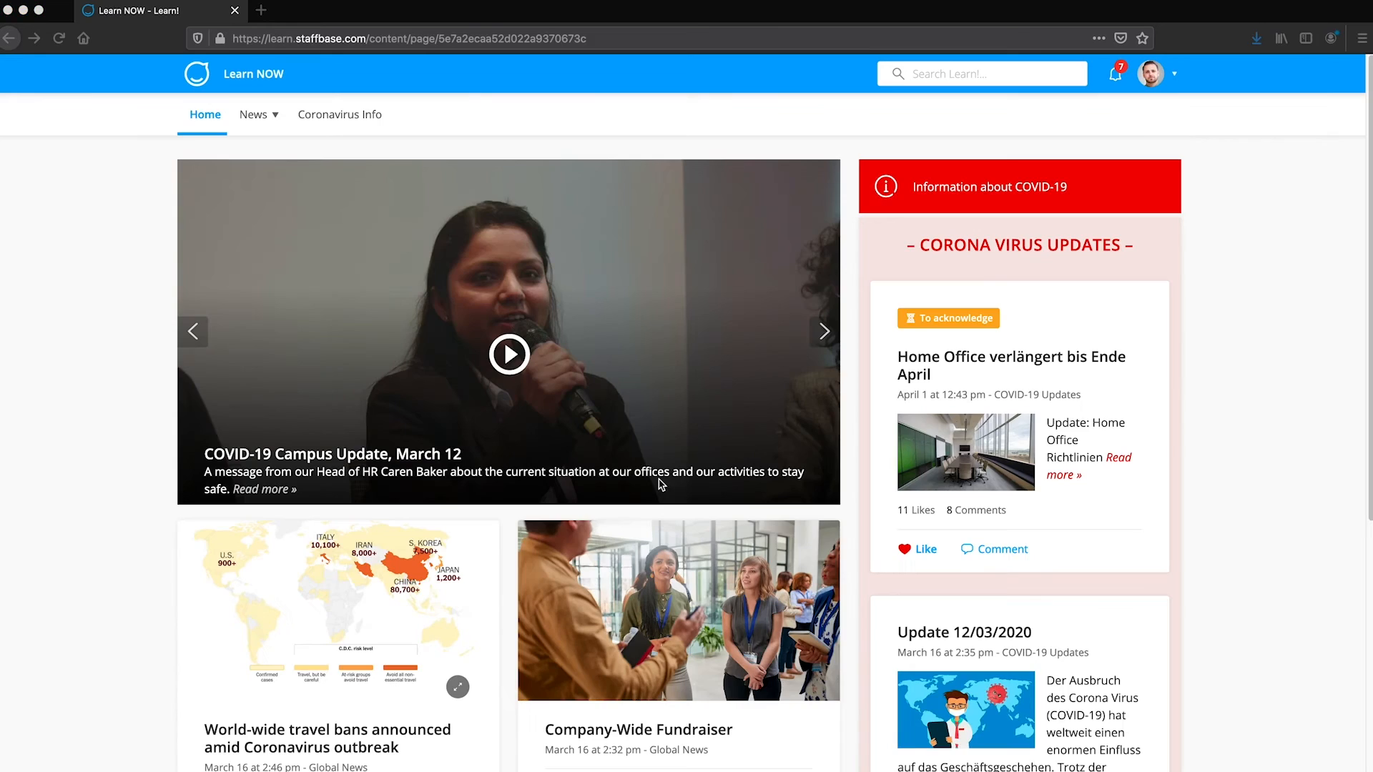
Show the non-admin user's avatar menu offering only Bookmarks, Settings and Sign out
left_click(823, 332)
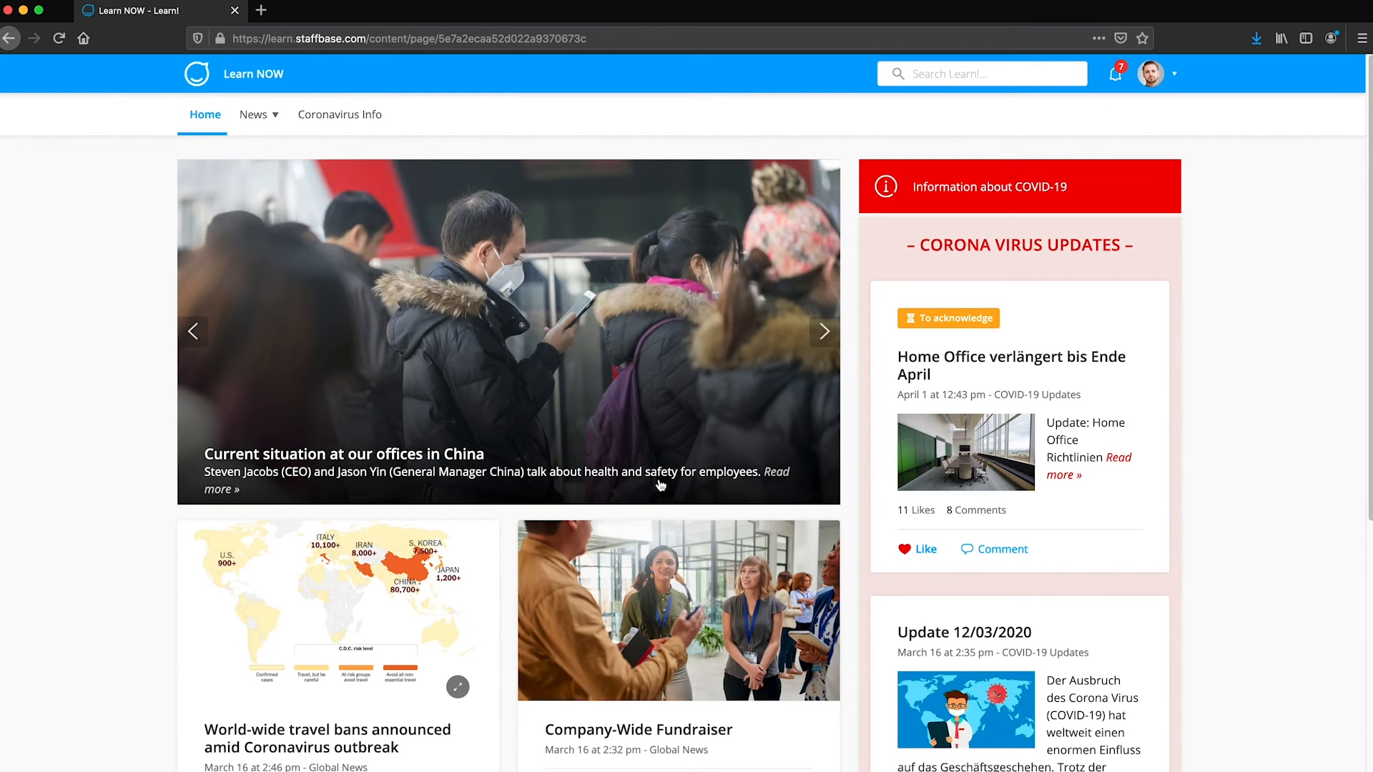
left_click(1152, 74)
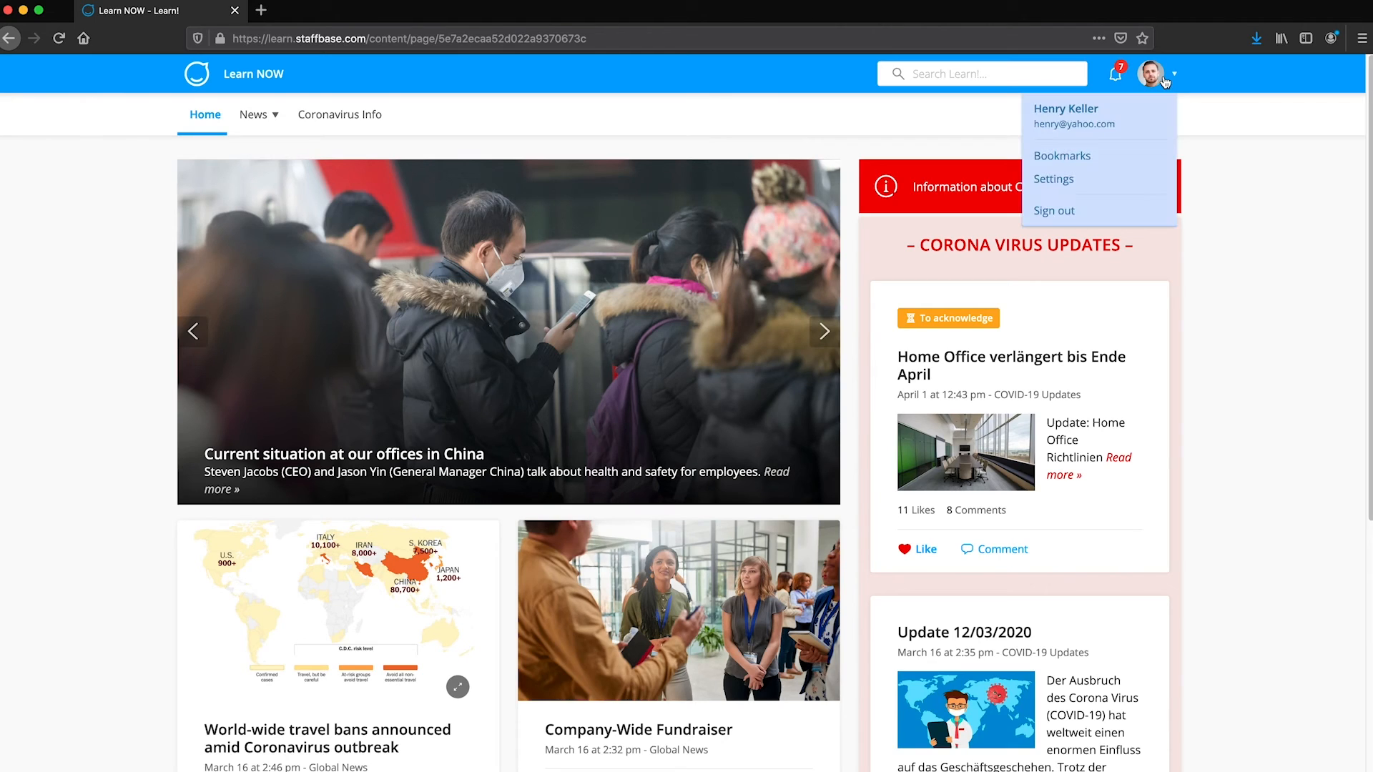